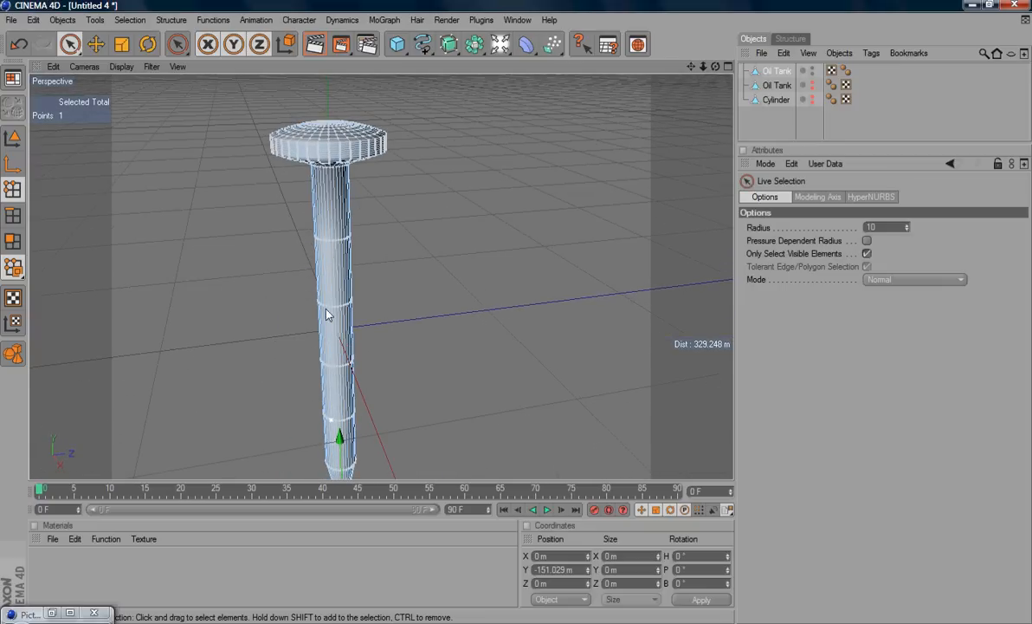
pyautogui.moveTo(378, 228)
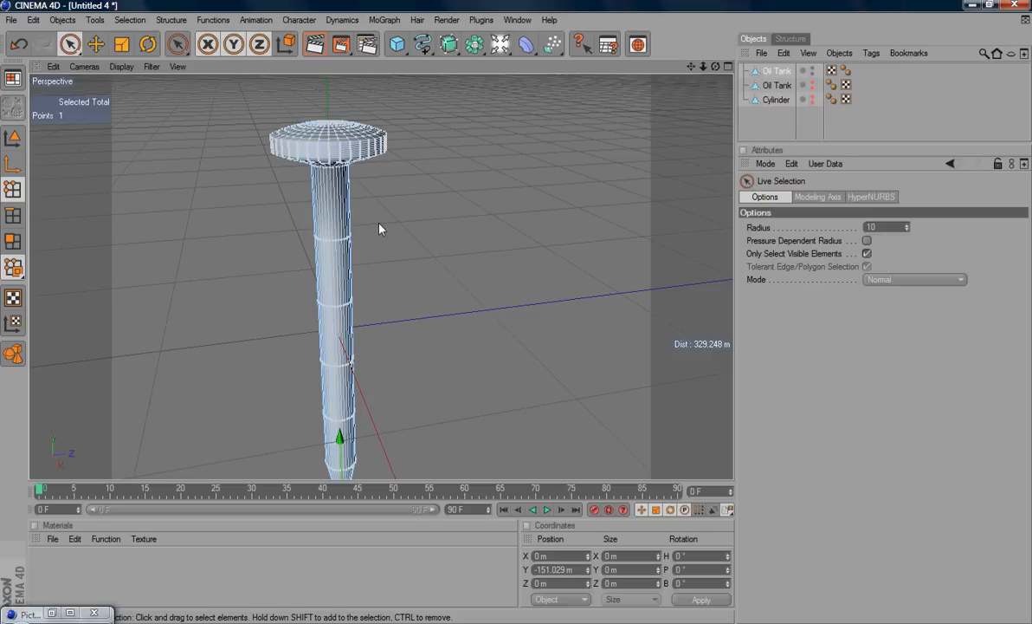
pyautogui.moveTo(404, 94)
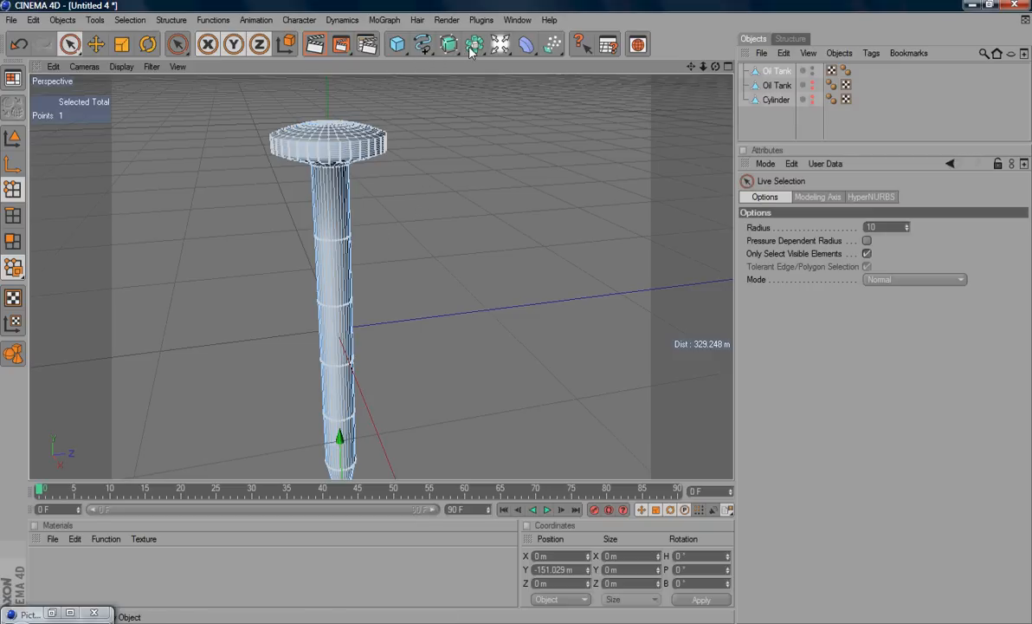
# Bring up the NURBS generator palette from the top toolbar
pyautogui.click(449, 45)
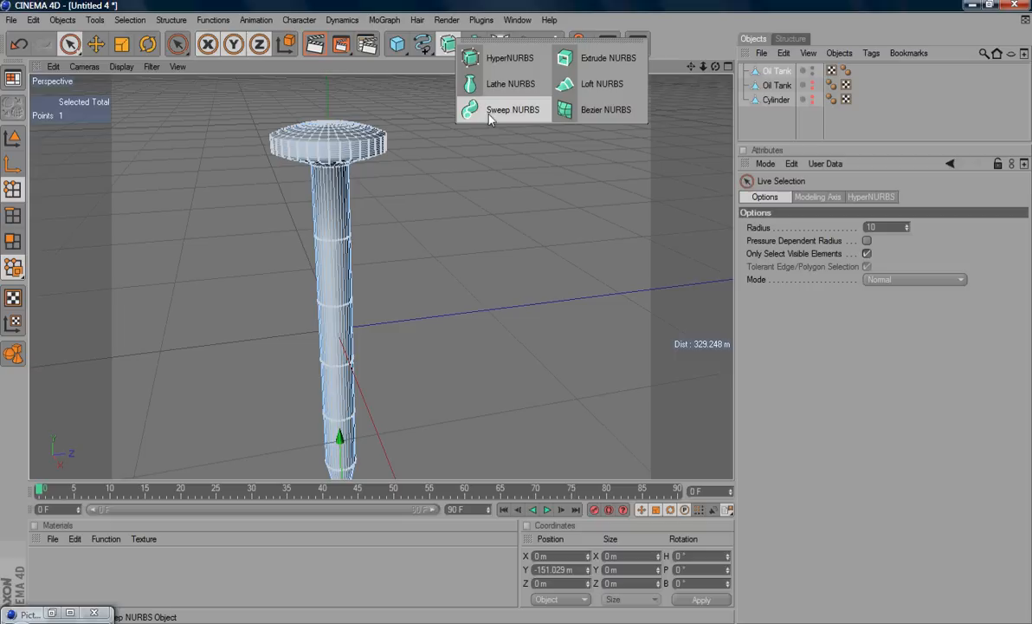
pyautogui.moveTo(511, 120)
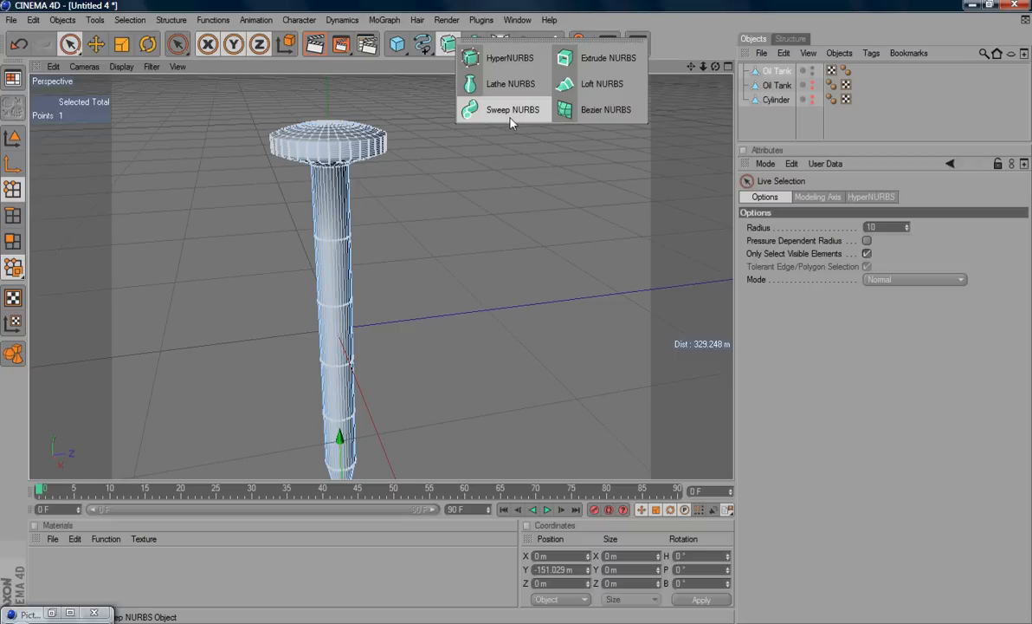
pyautogui.moveTo(471, 125)
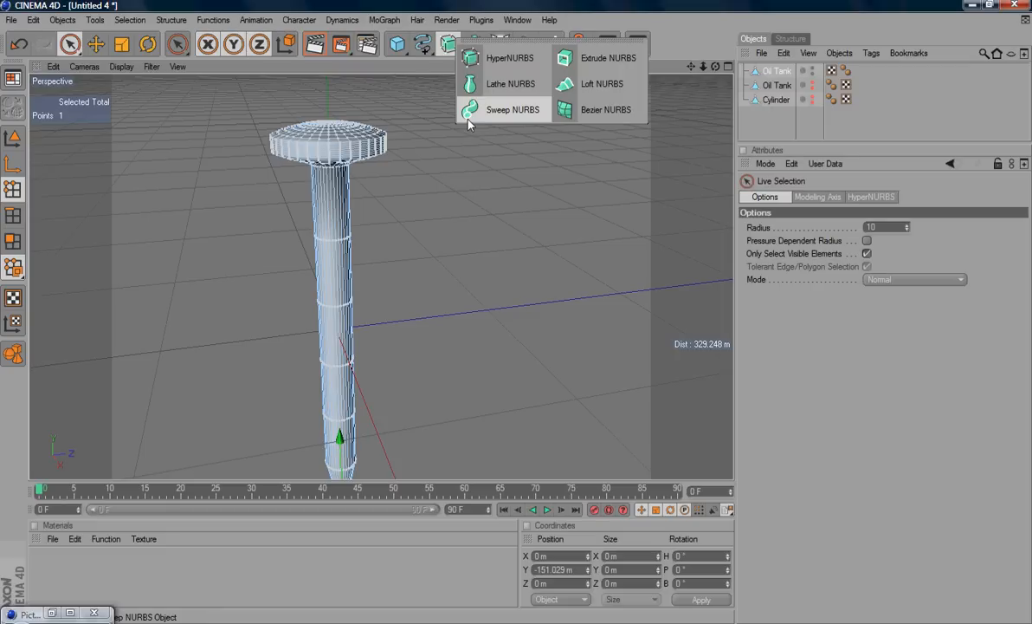
pyautogui.moveTo(468, 123)
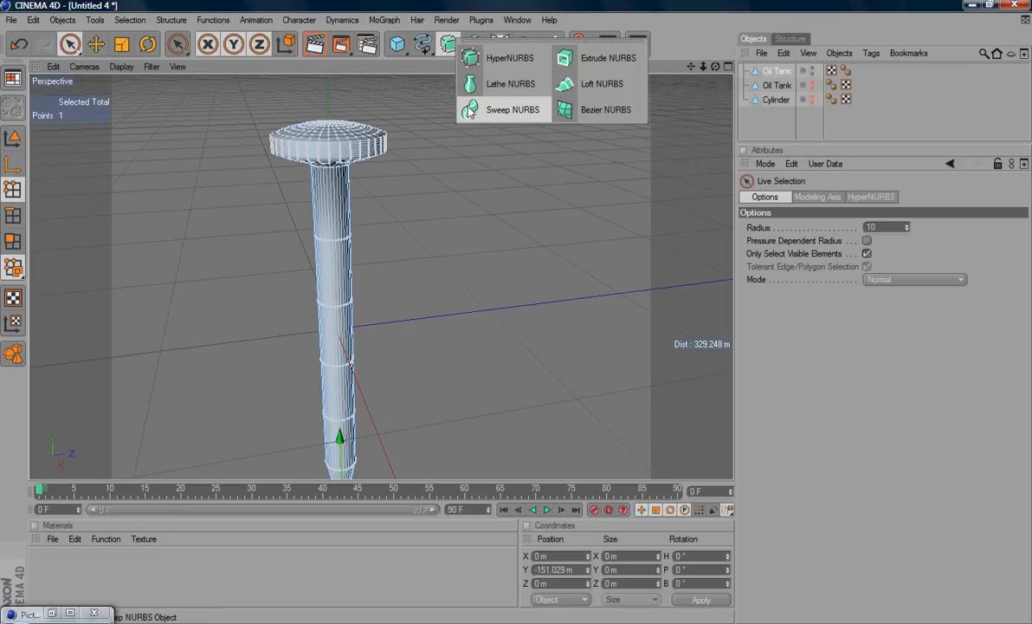
pyautogui.moveTo(475, 114)
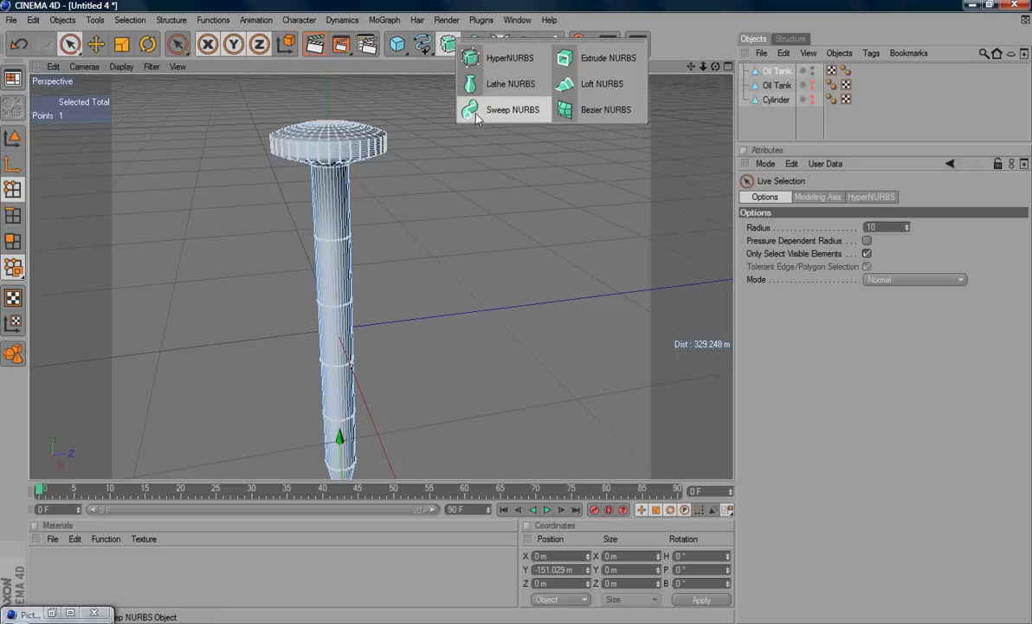
pyautogui.moveTo(504, 121)
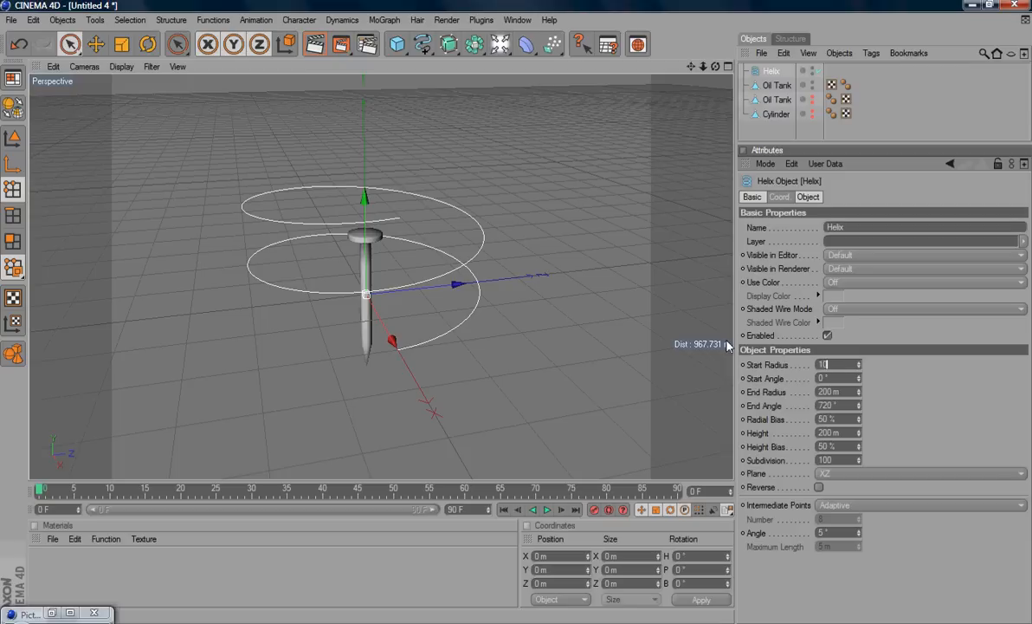
# Set the helix radius to 10 so it wraps closely around the shaft
pyautogui.write('10')
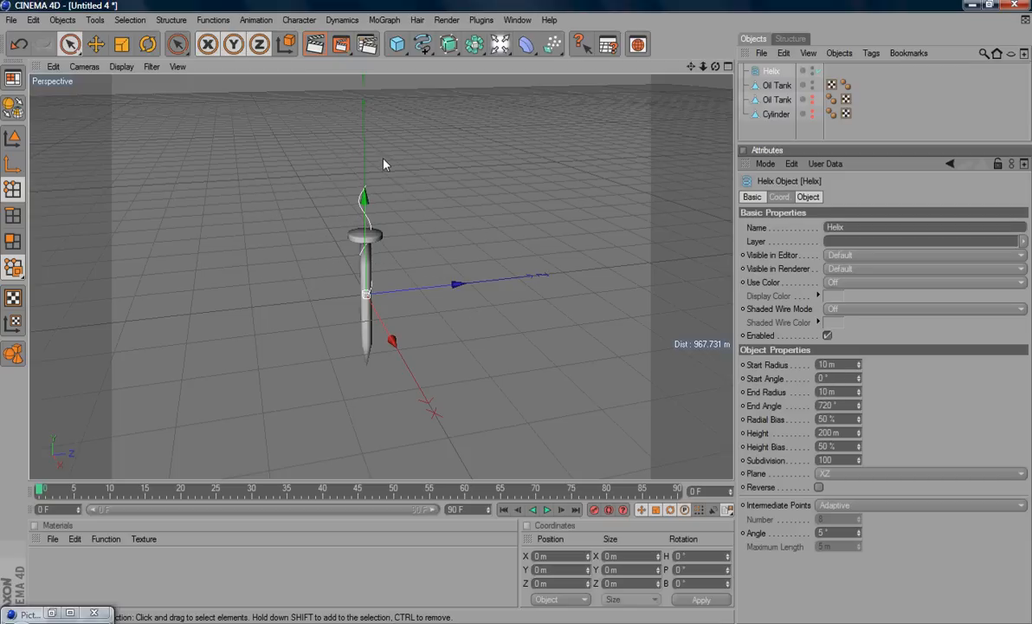
pyautogui.moveTo(374, 215)
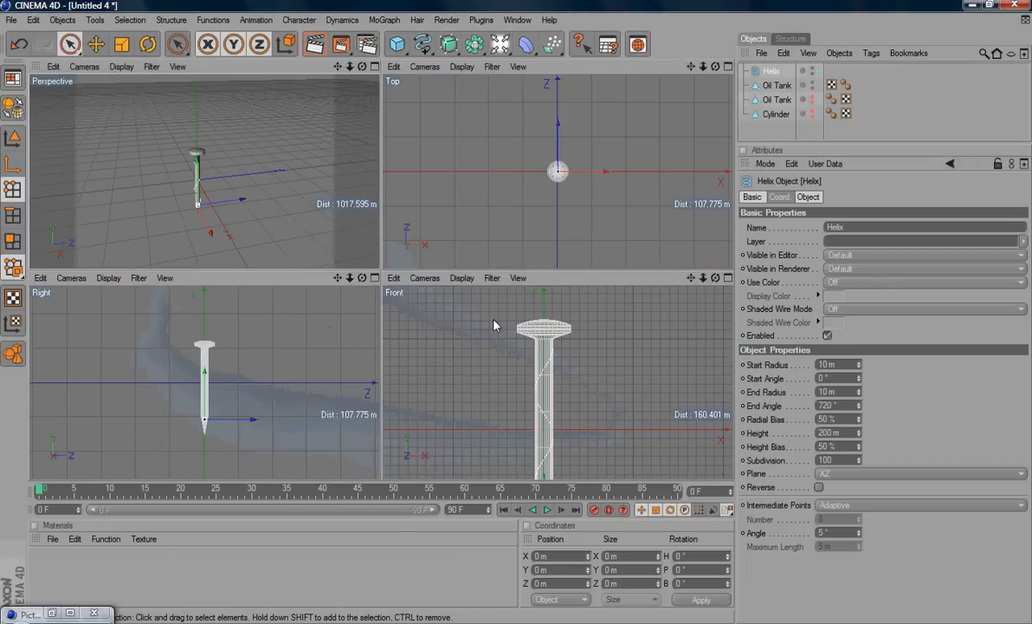
pyautogui.moveTo(539, 350)
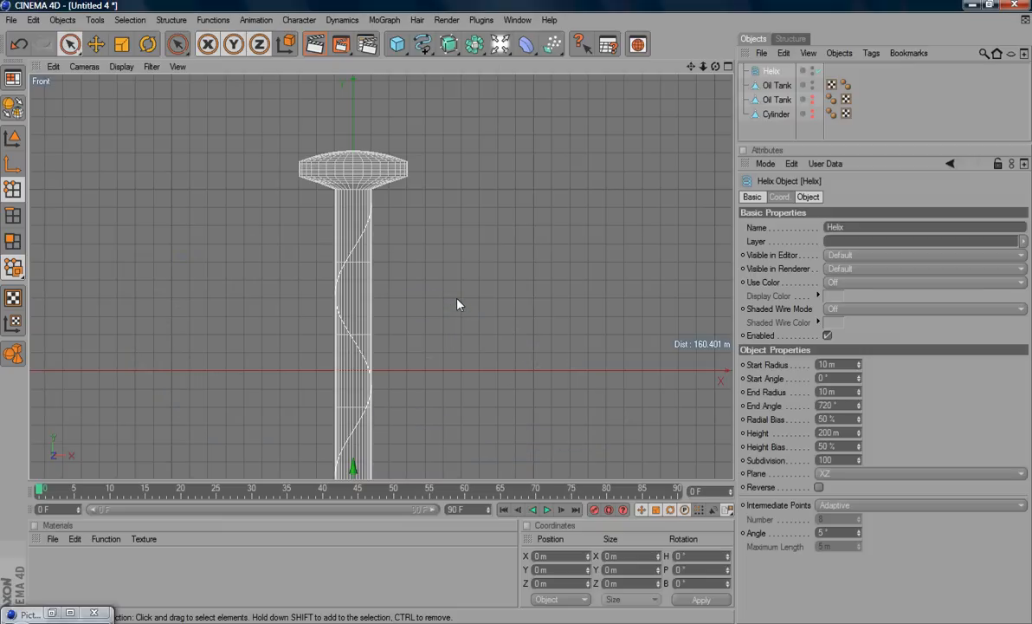
# Raise the helix height toward the screw tip and narrow its start radius for the taper
pyautogui.scroll(-3)
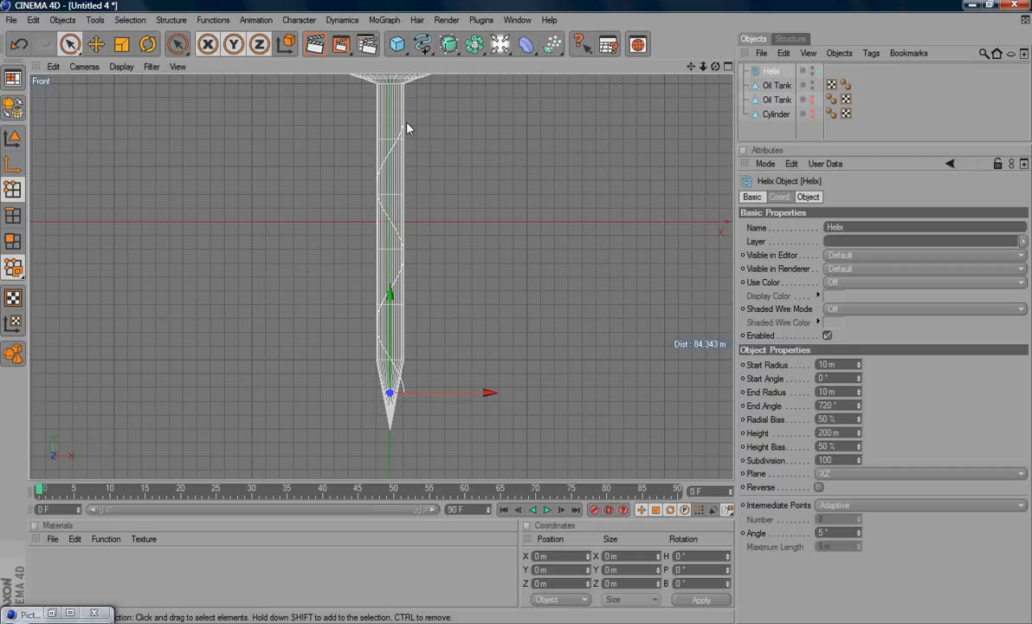
pyautogui.moveTo(634, 398)
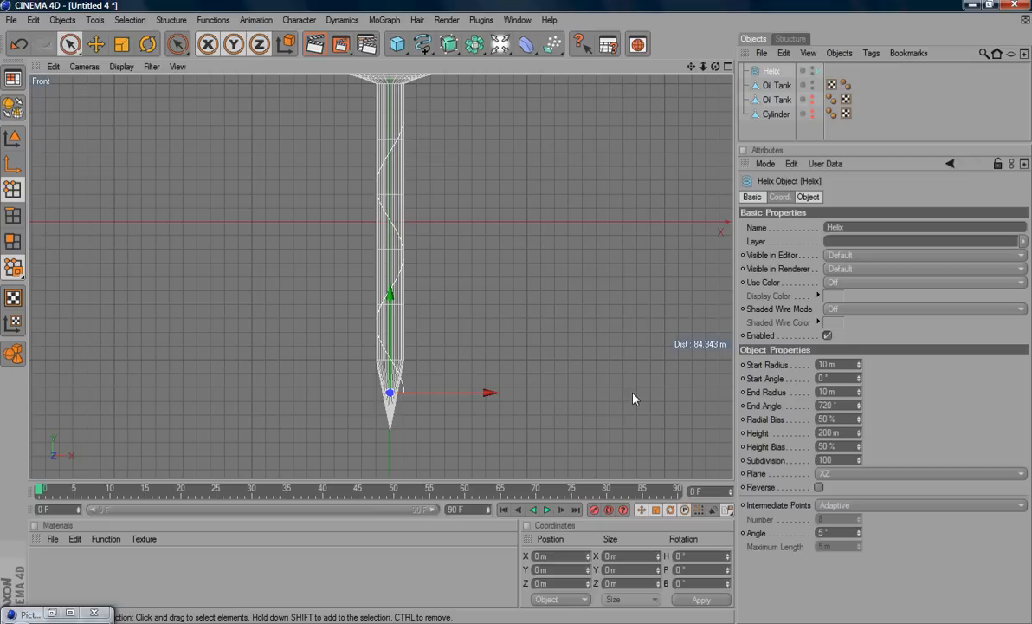
pyautogui.moveTo(861, 436)
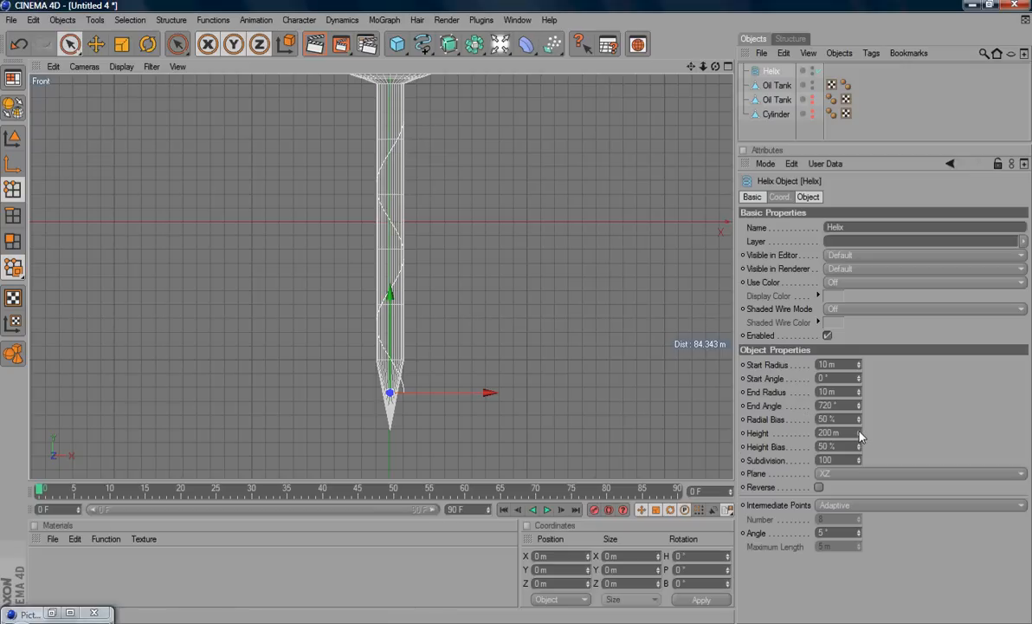
pyautogui.moveTo(857, 433); pyautogui.dragTo(860, 436)
pyautogui.write('3')
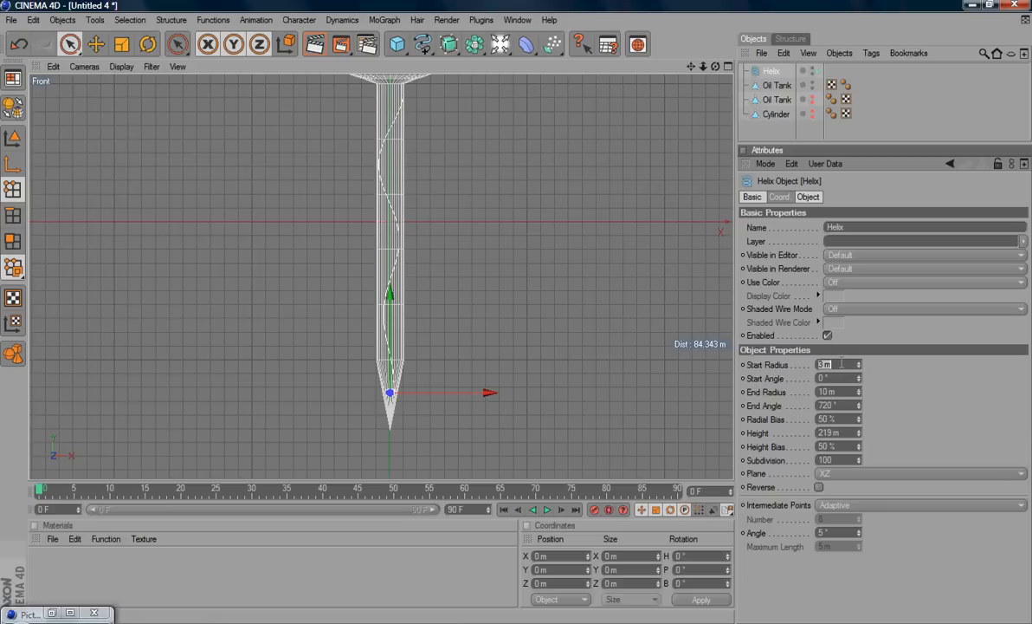
pyautogui.click(835, 363)
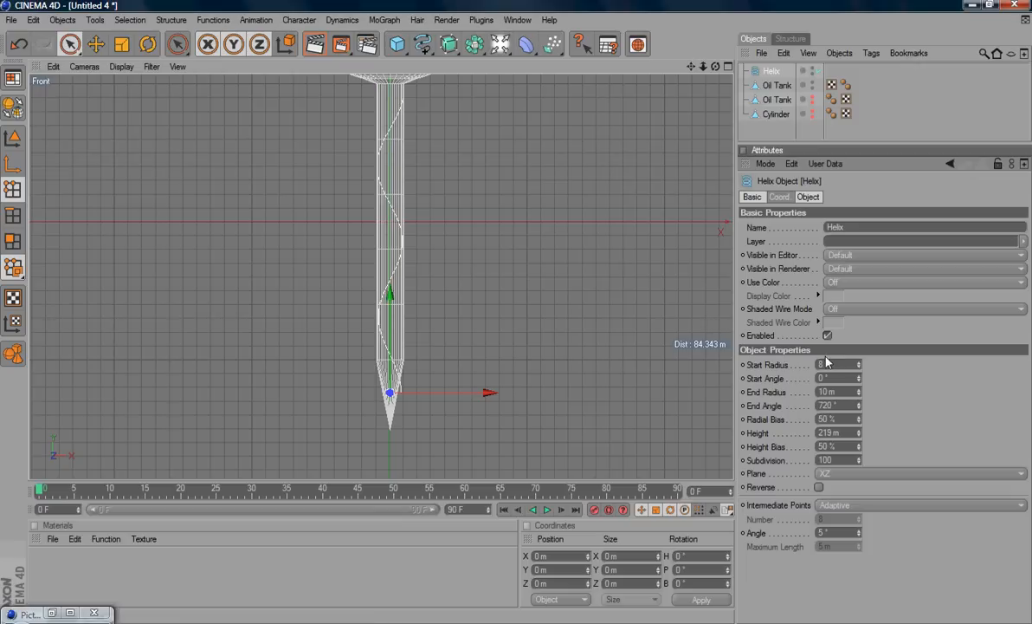
pyautogui.click(835, 363)
pyautogui.write('7')
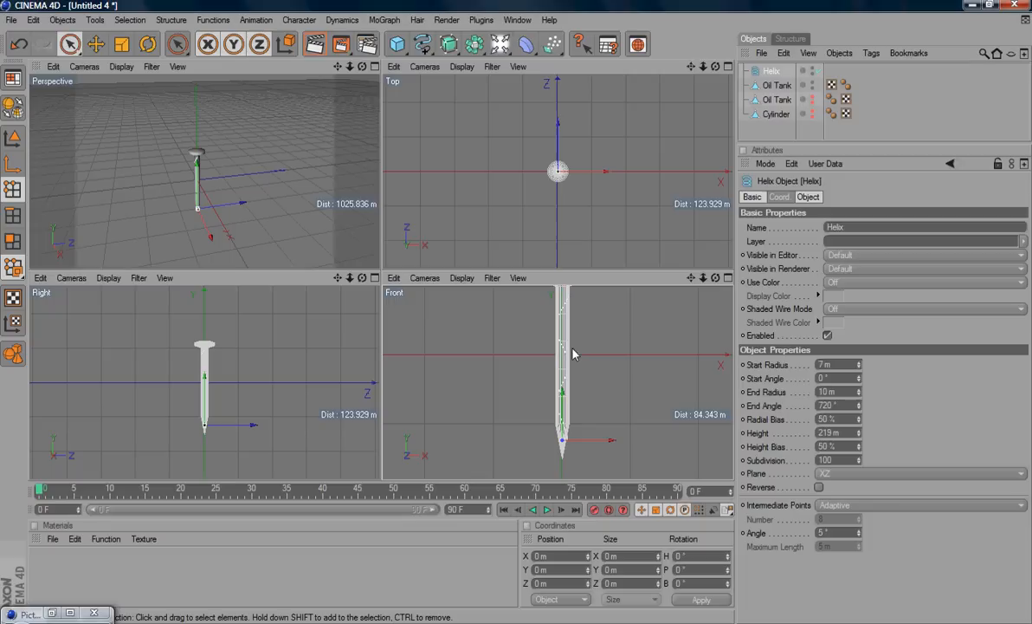
pyautogui.moveTo(578, 353)
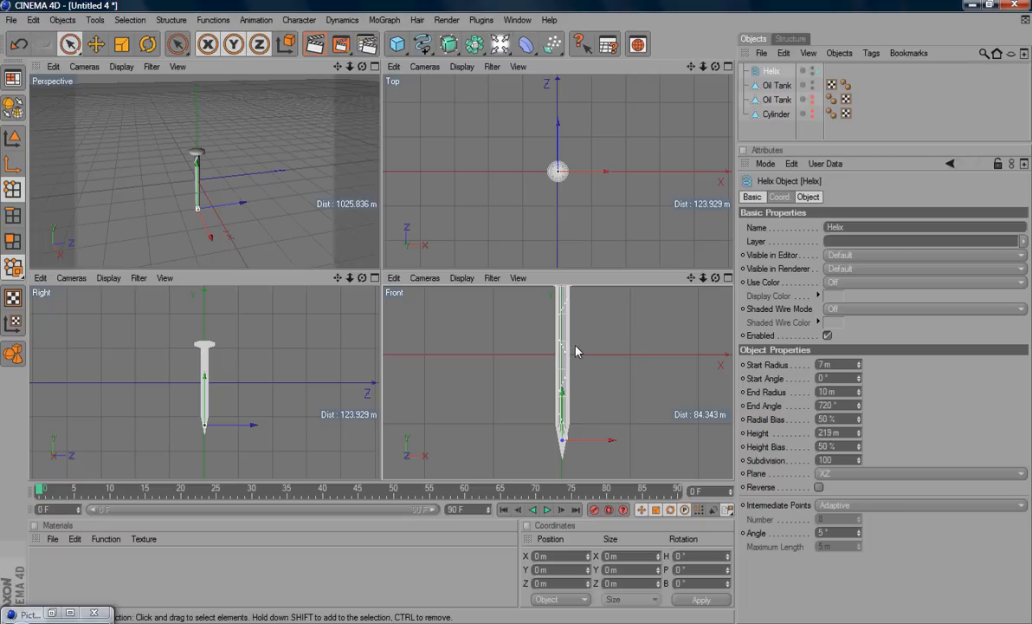
pyautogui.moveTo(419, 64)
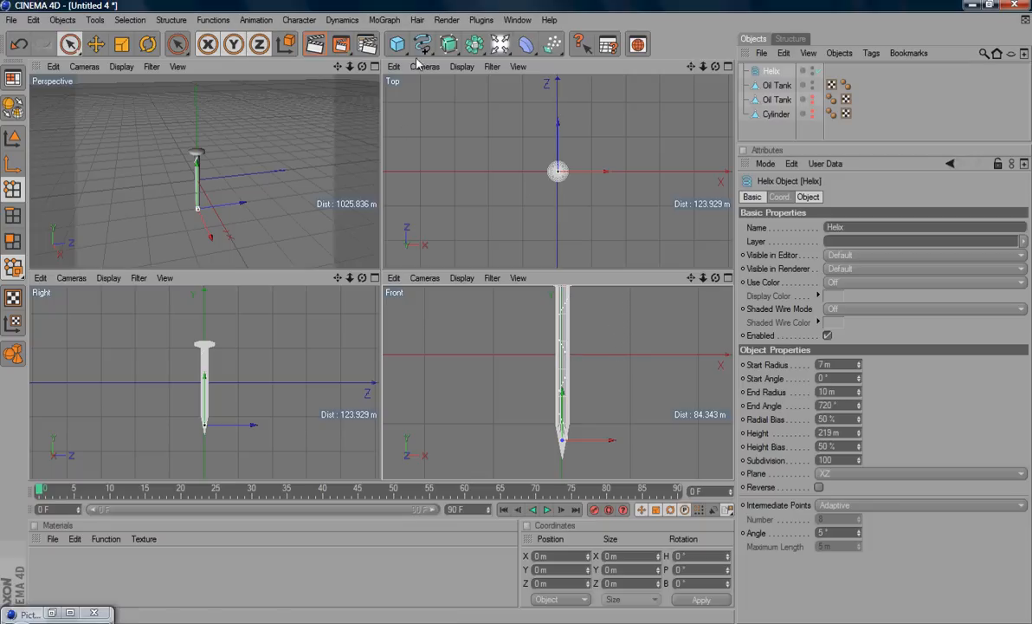
# Add a 4-Side spline with Diamond type as the thread profile
pyautogui.click(397, 45)
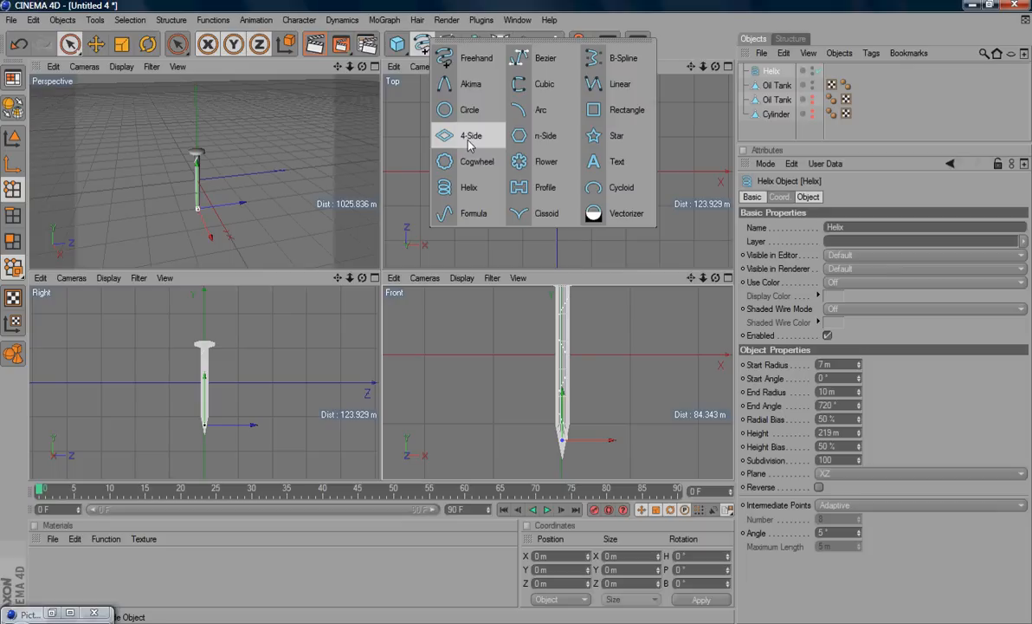
pyautogui.click(472, 135)
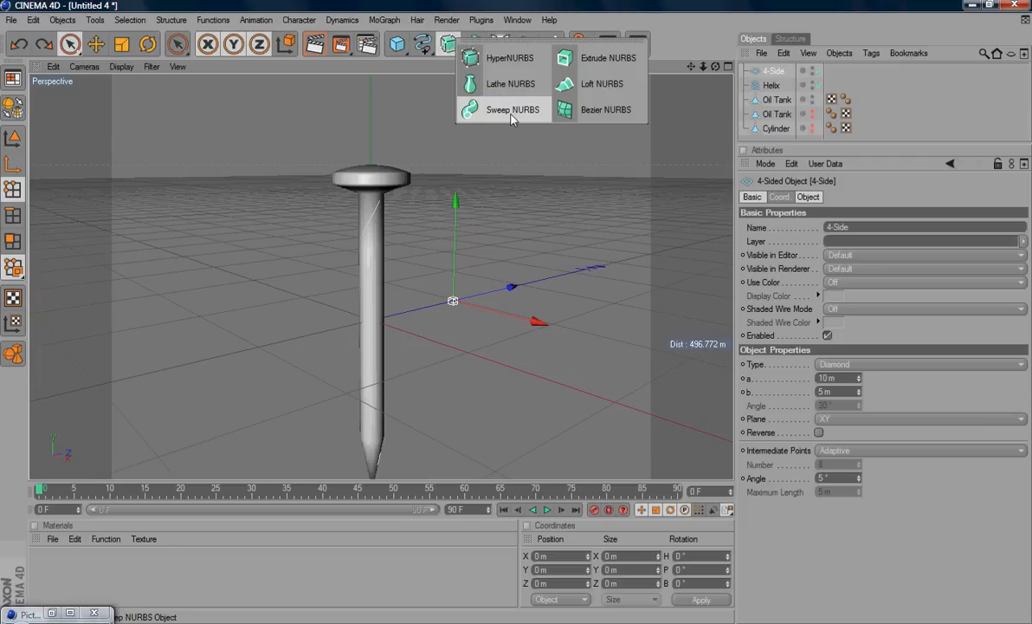
# Add a Sweep NURBS and place the 4-Side profile and Helix under it to form the thread
pyautogui.click(512, 110)
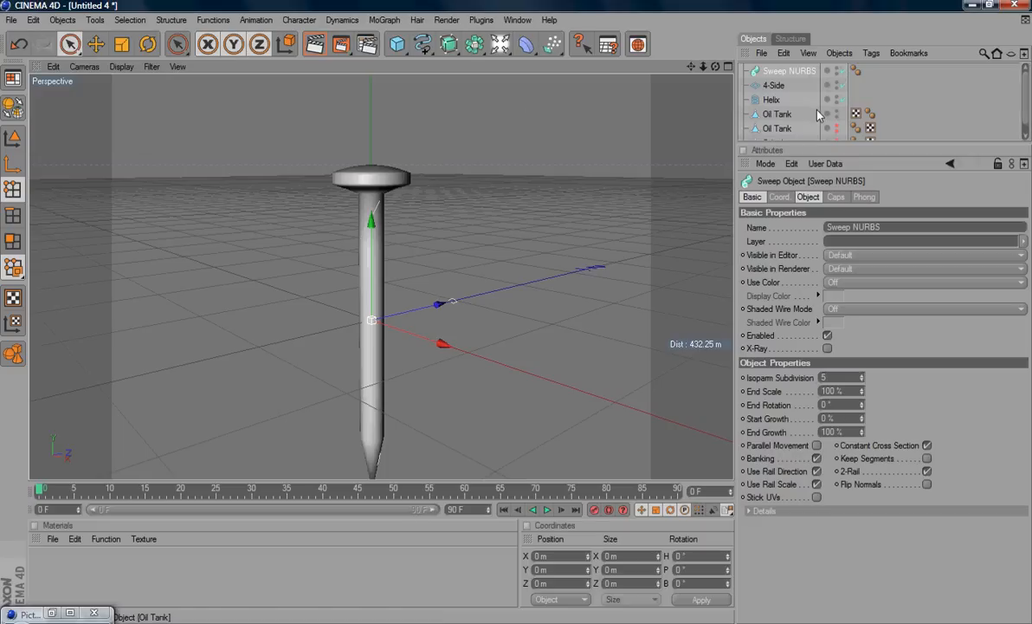
pyautogui.click(773, 85)
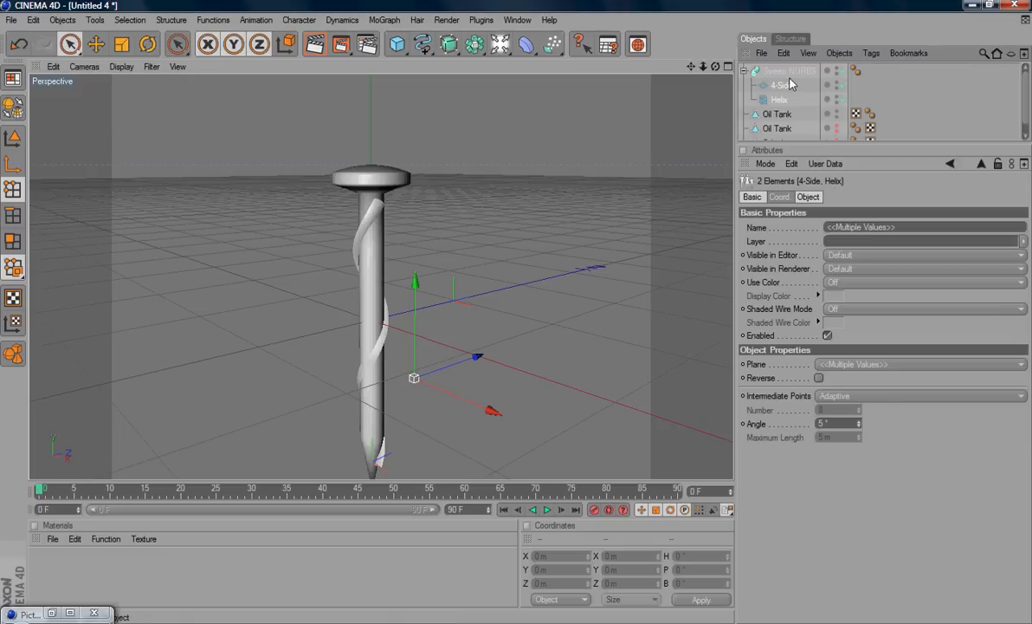
pyautogui.moveTo(522, 253)
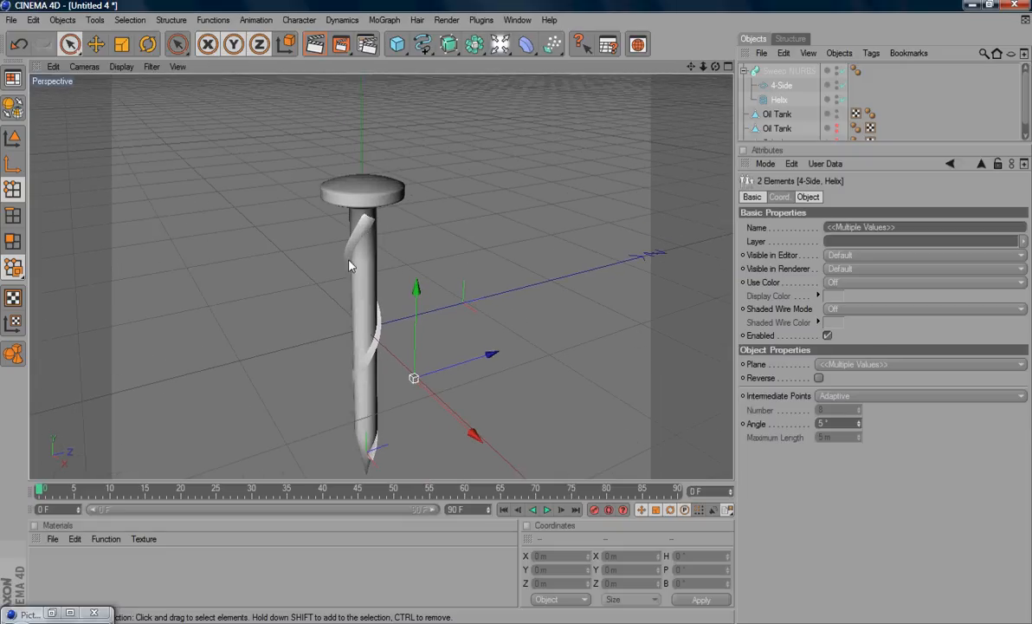
pyautogui.moveTo(363, 442)
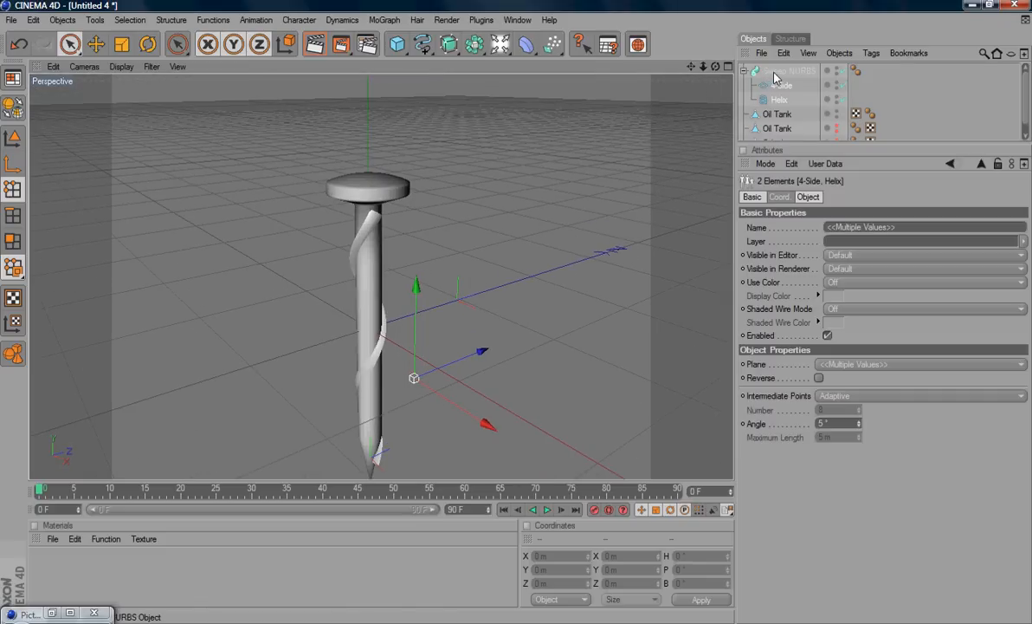
pyautogui.click(790, 71)
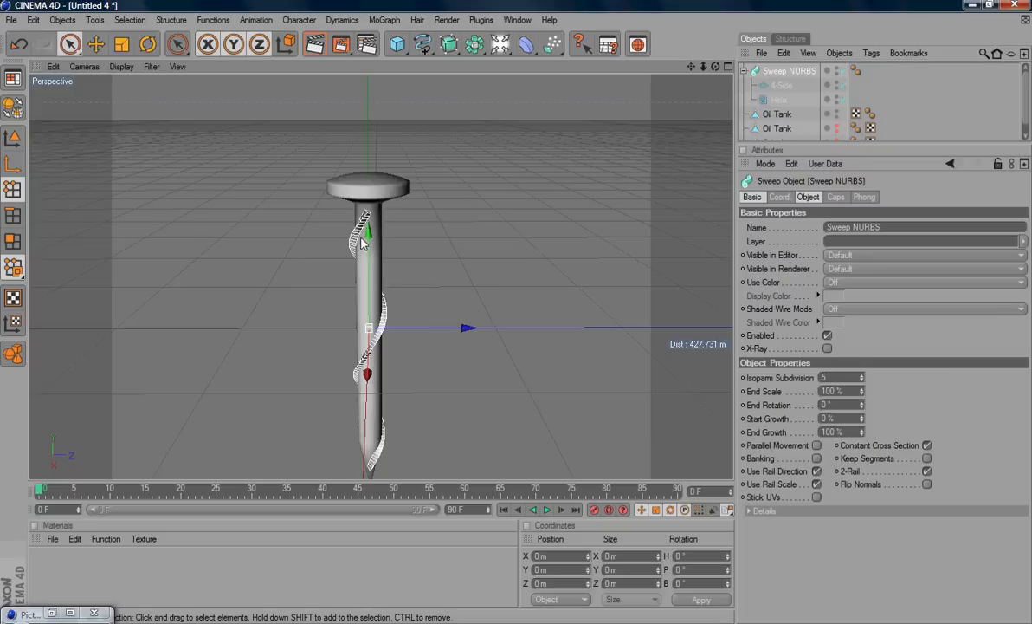
pyautogui.moveTo(376, 253)
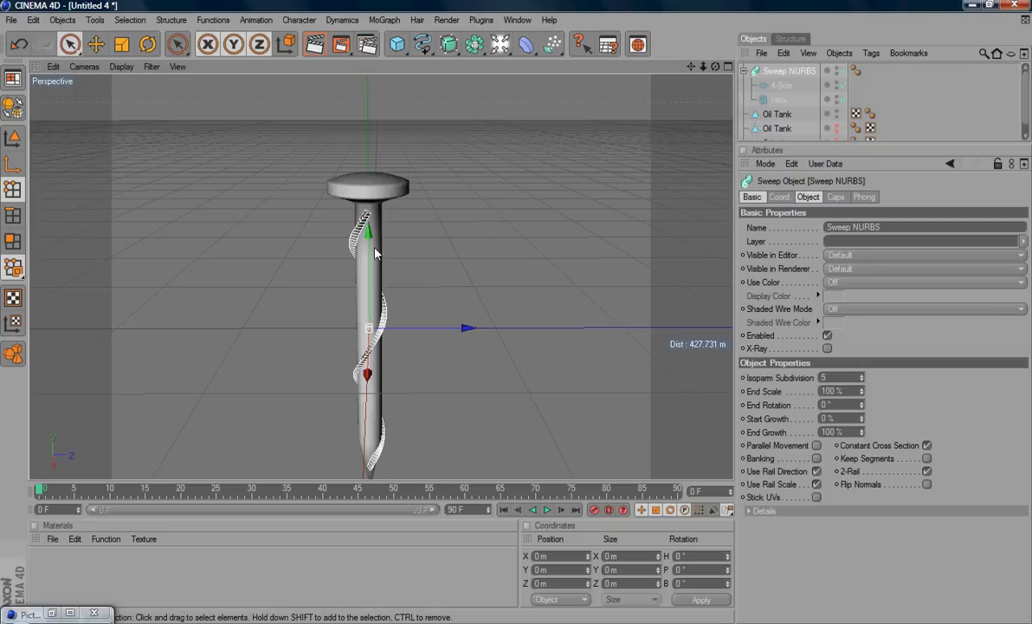
pyautogui.moveTo(371, 472)
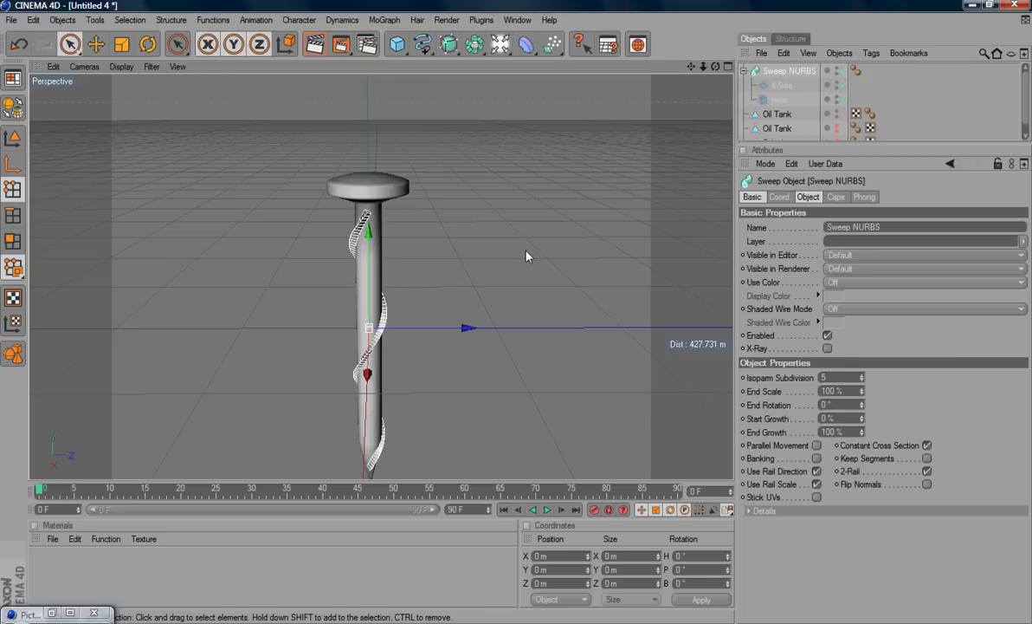
# Select the Helix and increase its end angle so the thread coils densely down the shaft
pyautogui.click(780, 99)
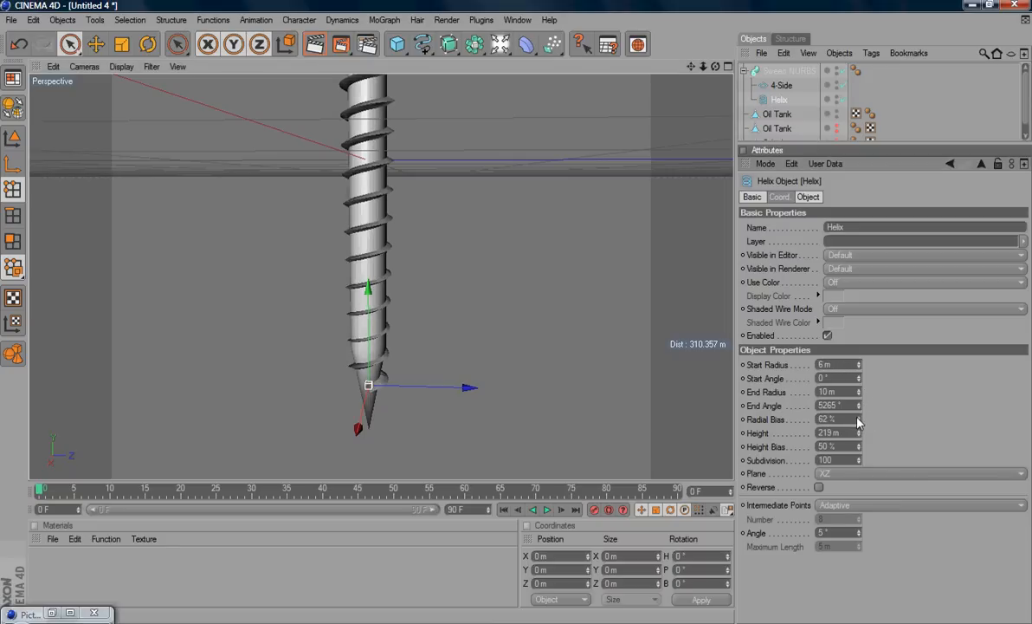
# Try lower and higher Radial Bias values on the helix, settling back at 50%
pyautogui.moveTo(858, 417); pyautogui.dragTo(858, 425)
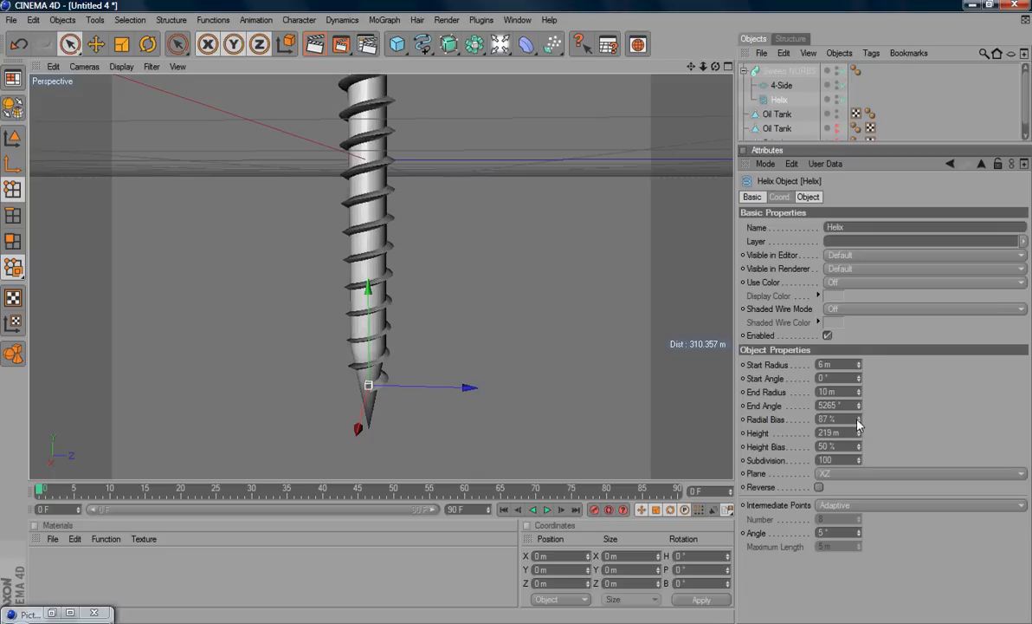
pyautogui.moveTo(858, 421); pyautogui.dragTo(857, 430)
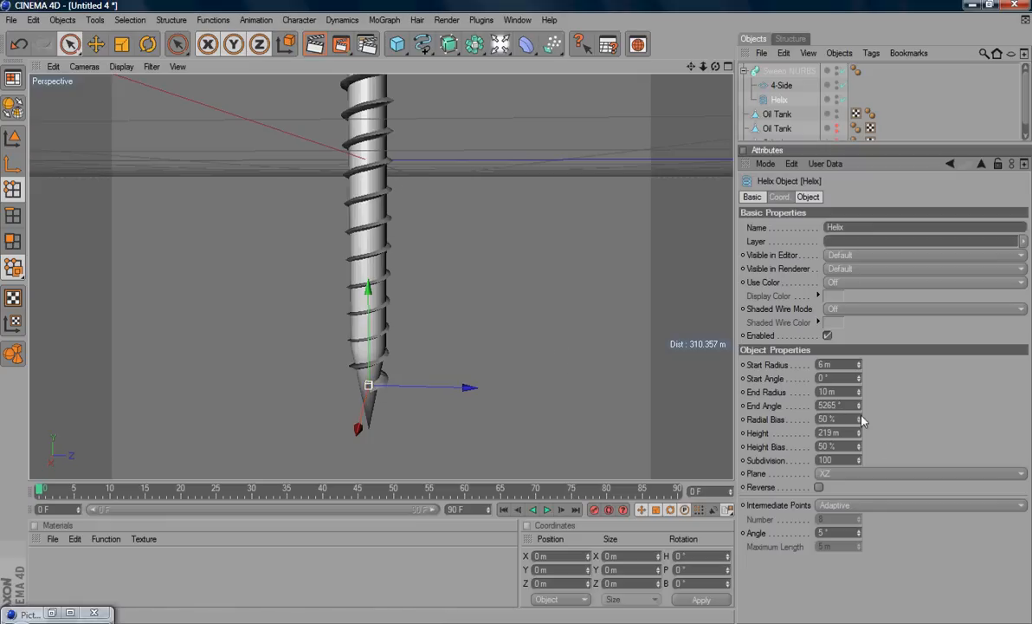
pyautogui.moveTo(857, 419); pyautogui.dragTo(858, 407)
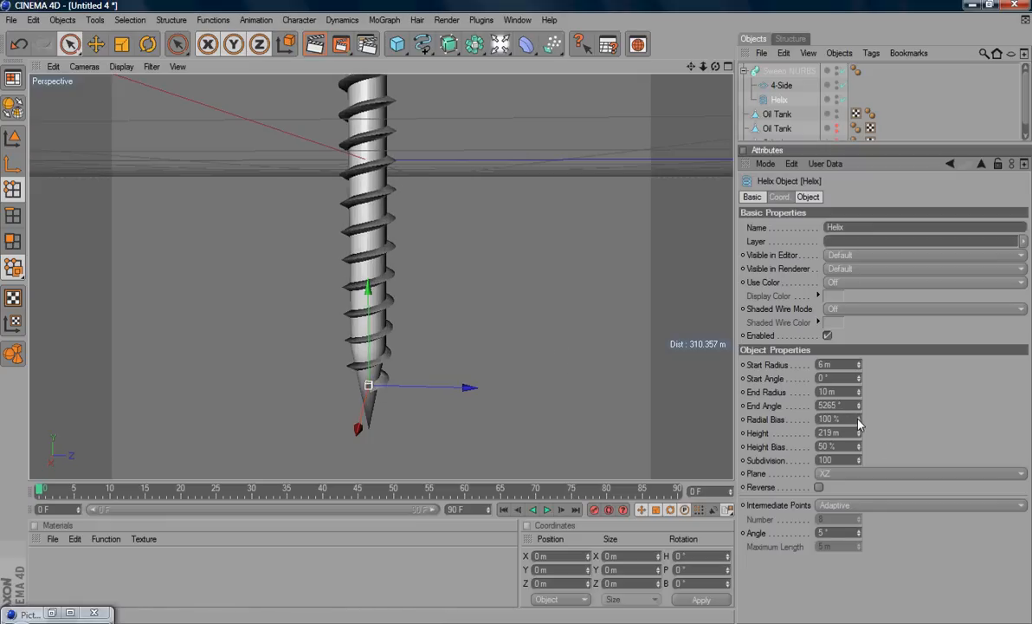
pyautogui.moveTo(858, 419); pyautogui.dragTo(858, 428)
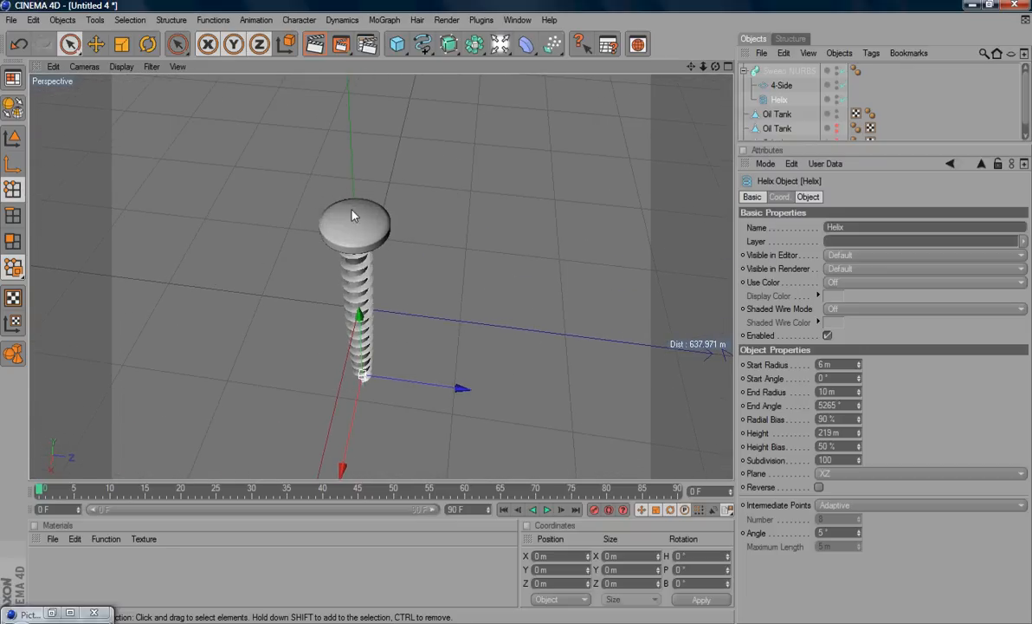
pyautogui.moveTo(364, 215)
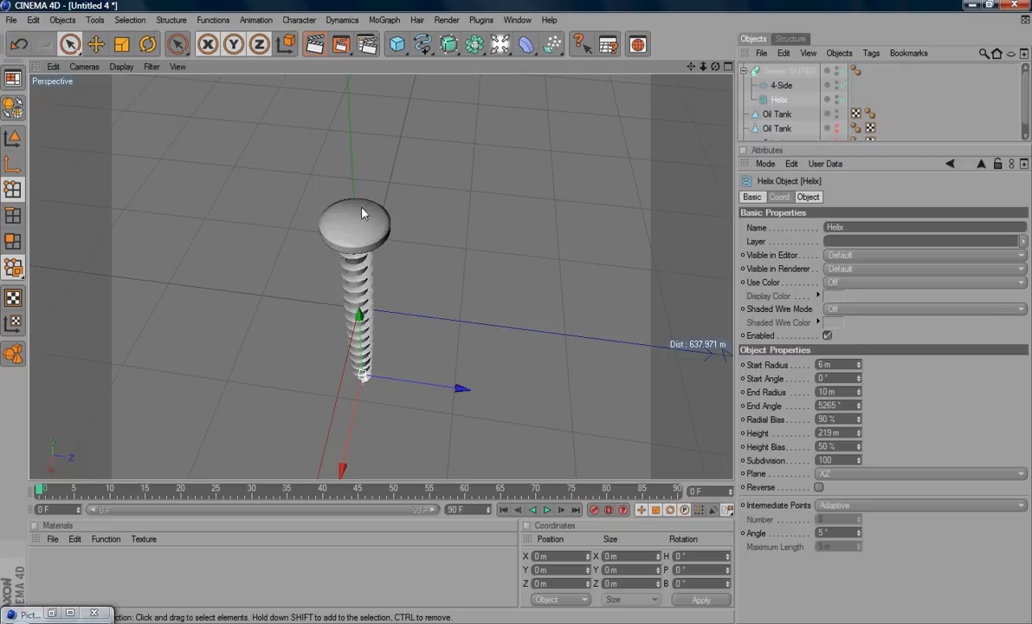
pyautogui.moveTo(377, 212)
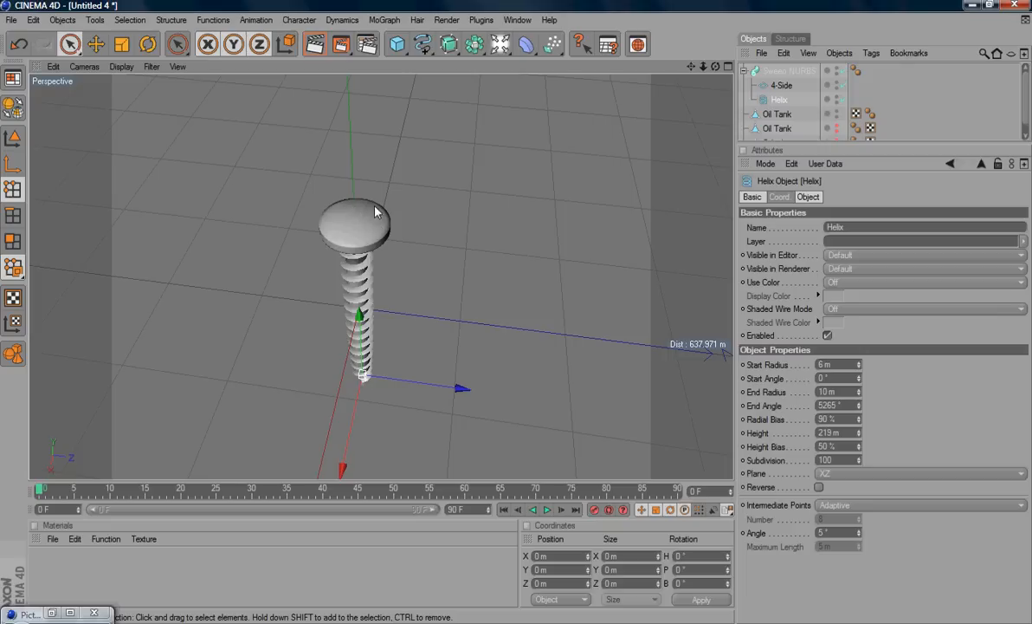
pyautogui.moveTo(366, 221)
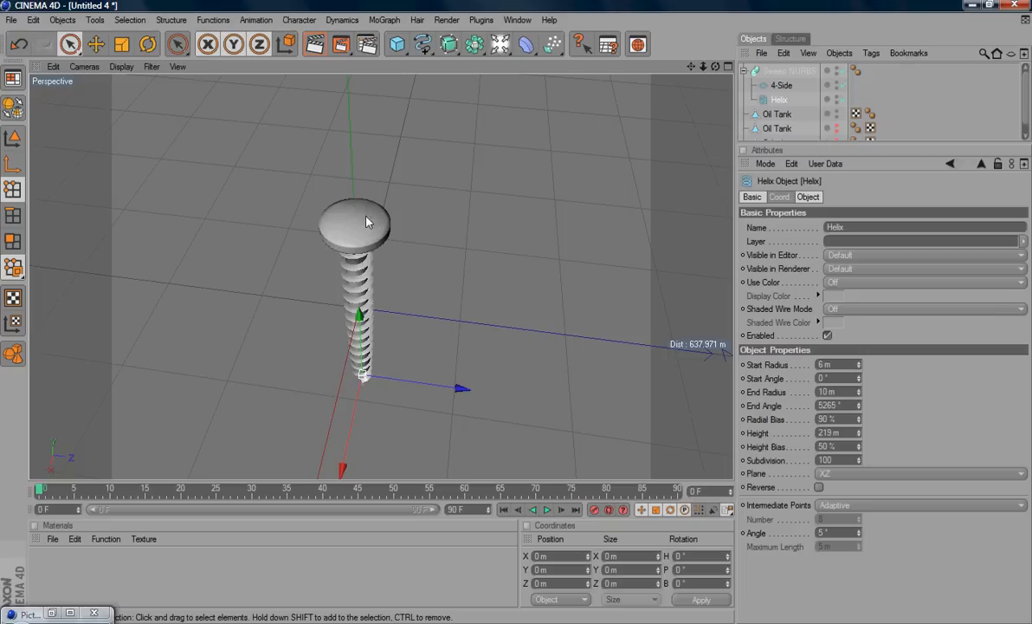
pyautogui.moveTo(353, 244)
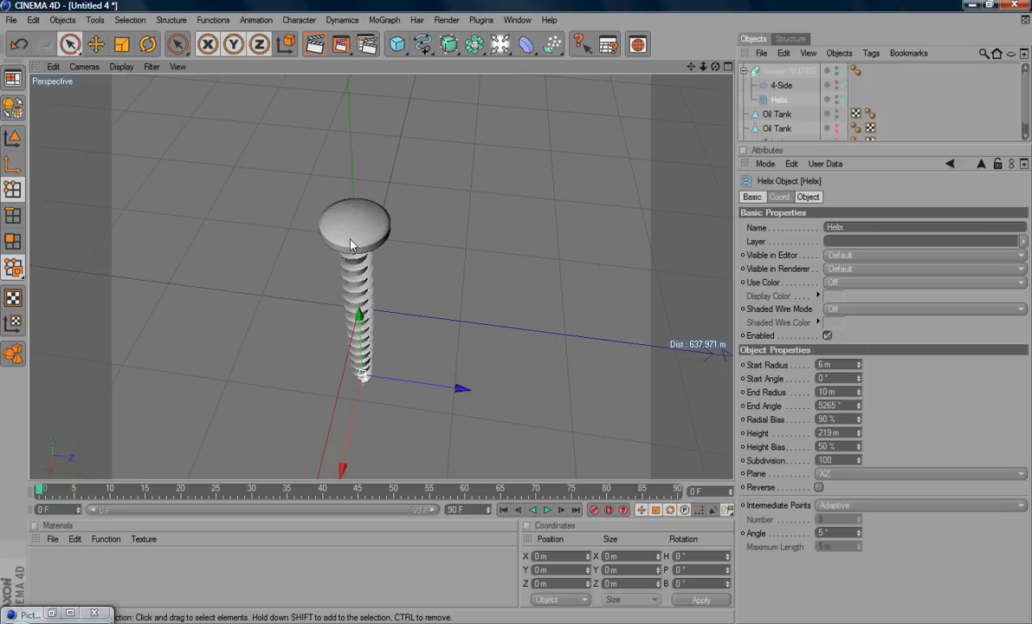
pyautogui.moveTo(365, 229)
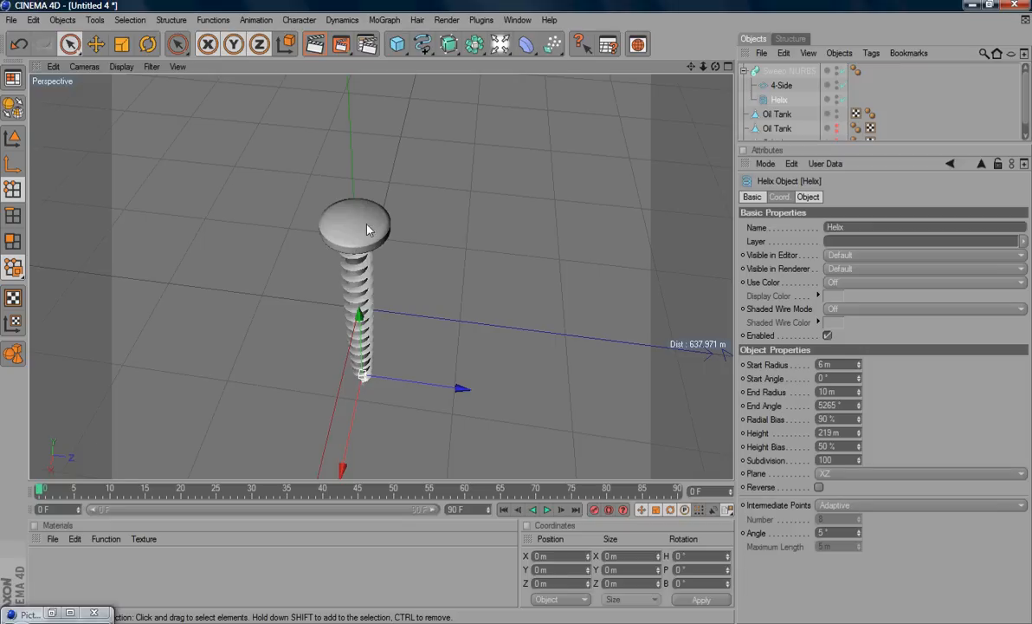
pyautogui.moveTo(354, 208)
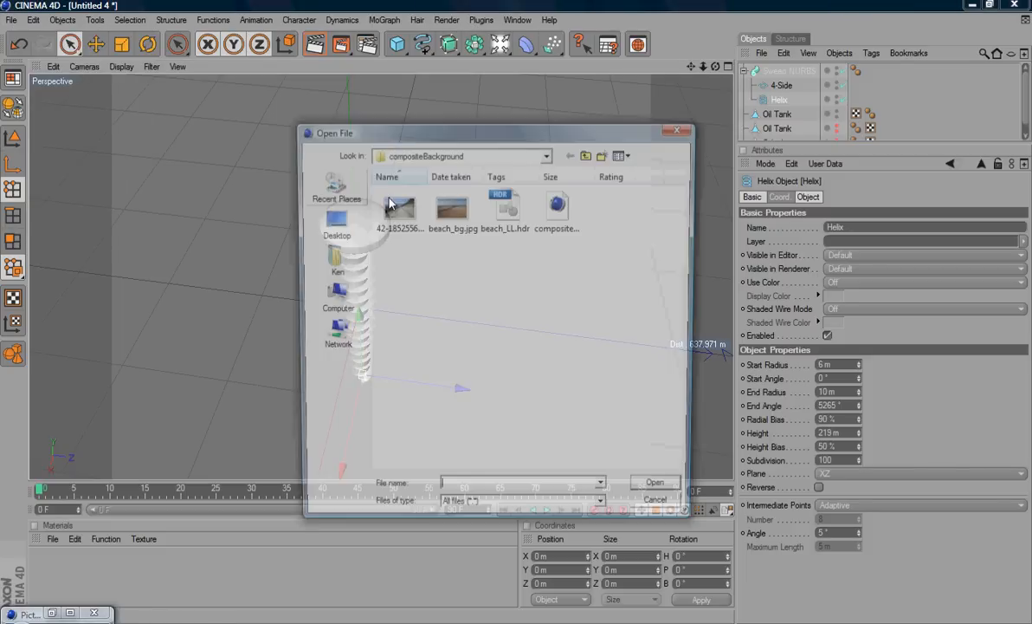
# Browse to ADCD > 3D > class04 > screw and open cross.eps
pyautogui.click(572, 156)
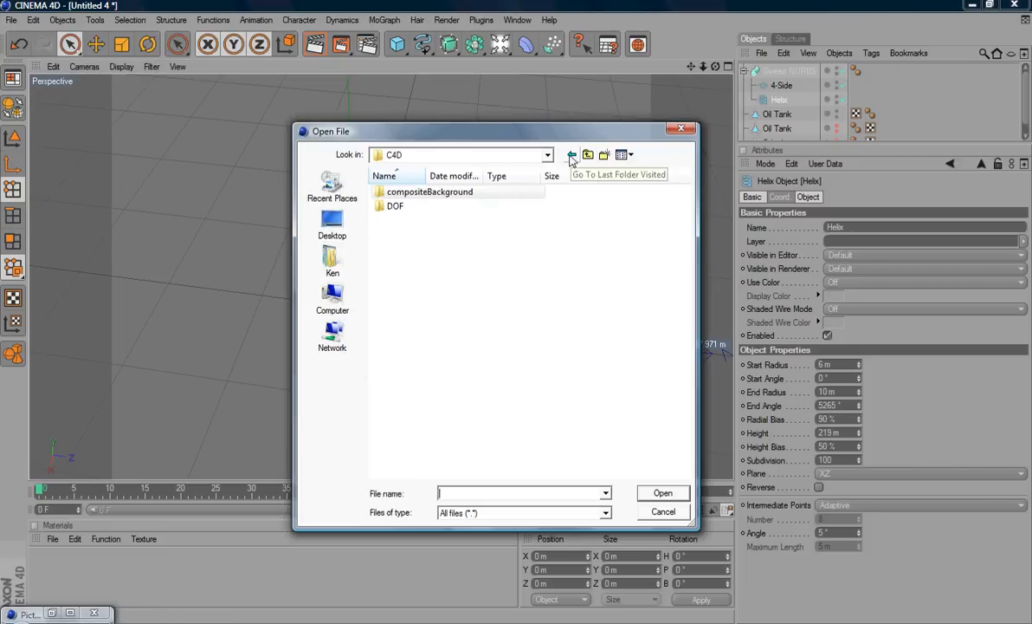
pyautogui.click(571, 155)
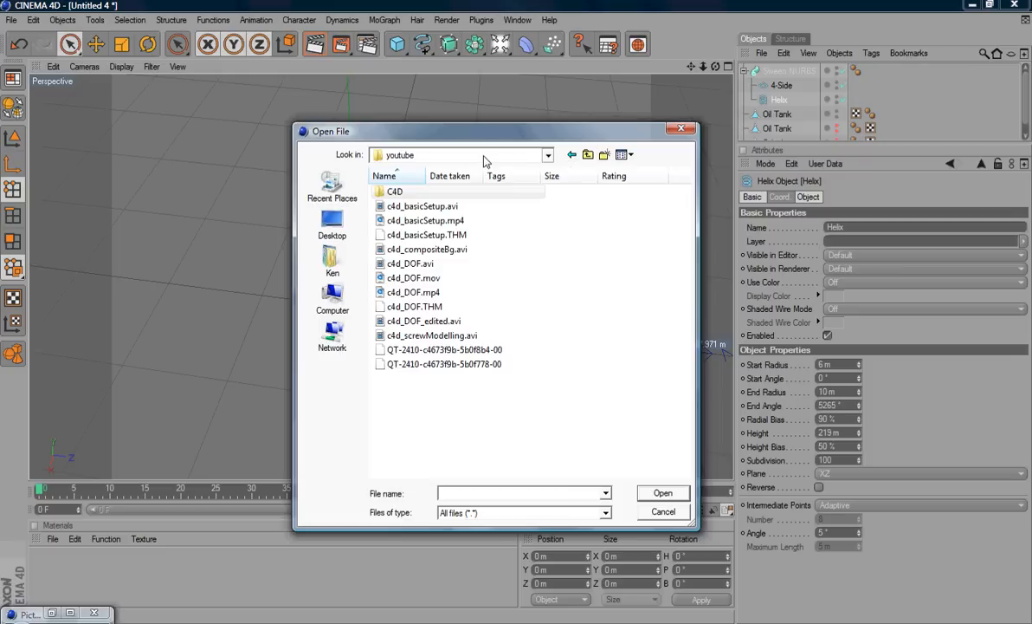
pyautogui.click(548, 154)
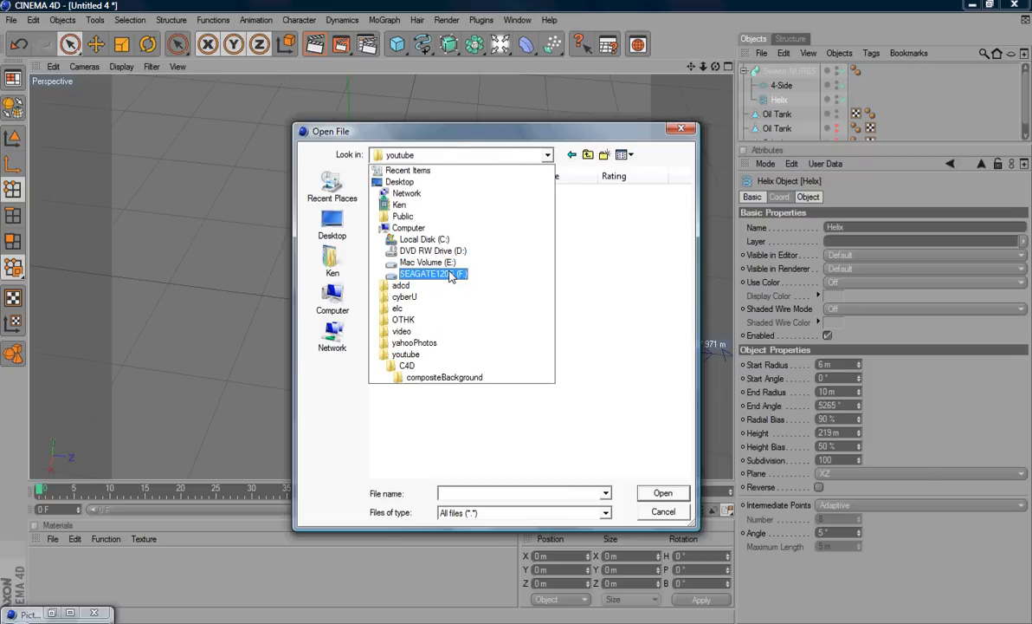
pyautogui.doubleClick(402, 284)
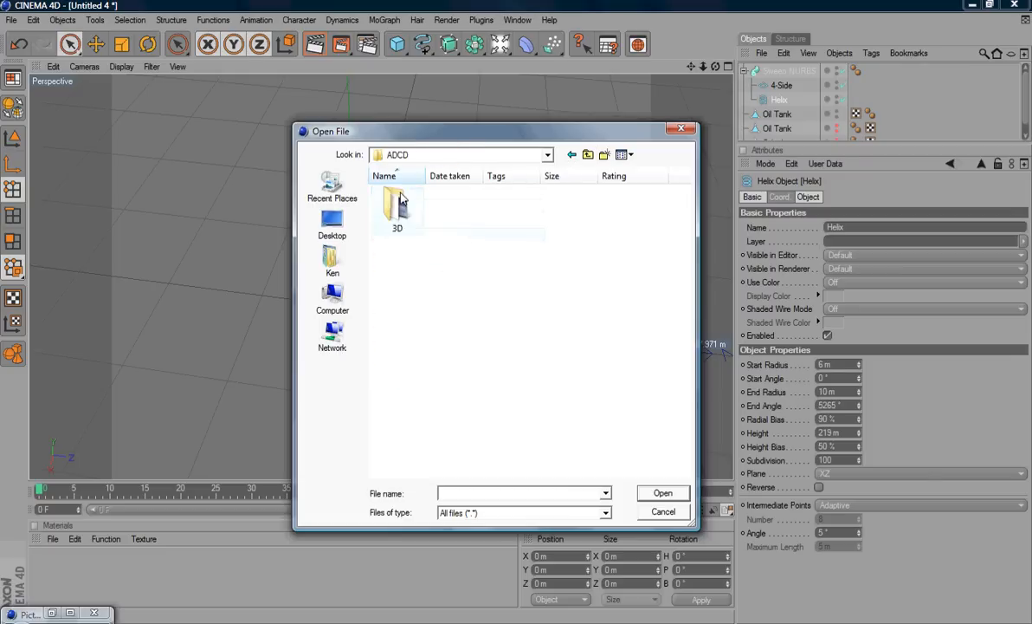
pyautogui.doubleClick(397, 211)
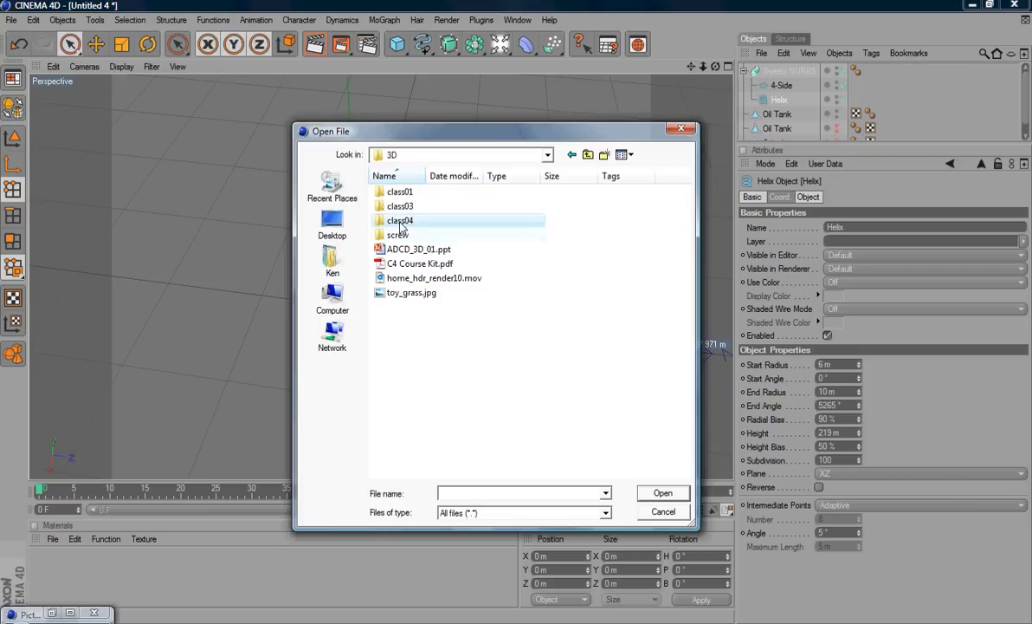
pyautogui.doubleClick(401, 236)
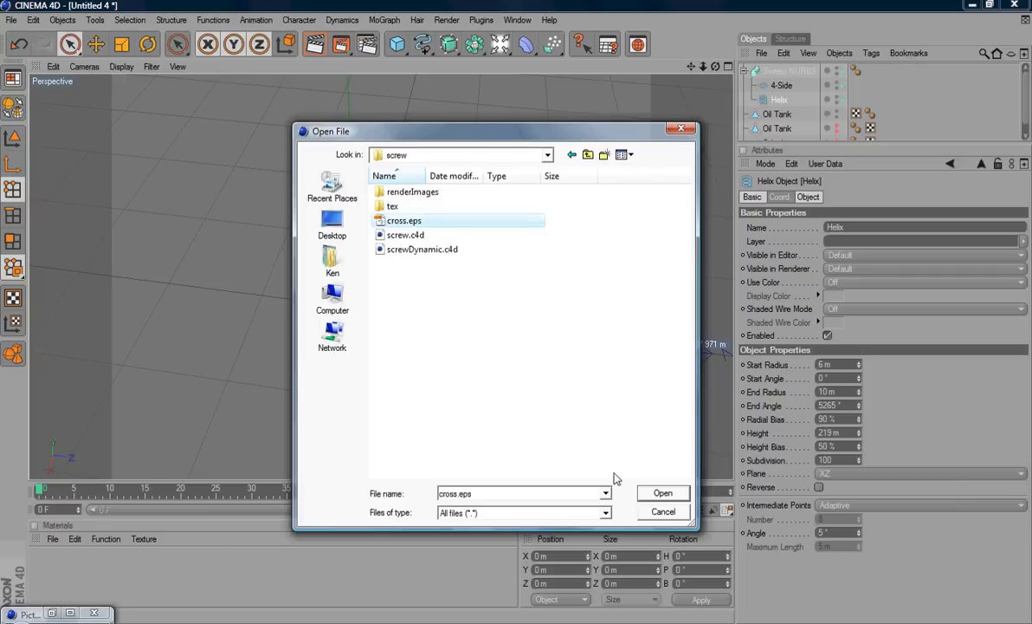
pyautogui.click(662, 492)
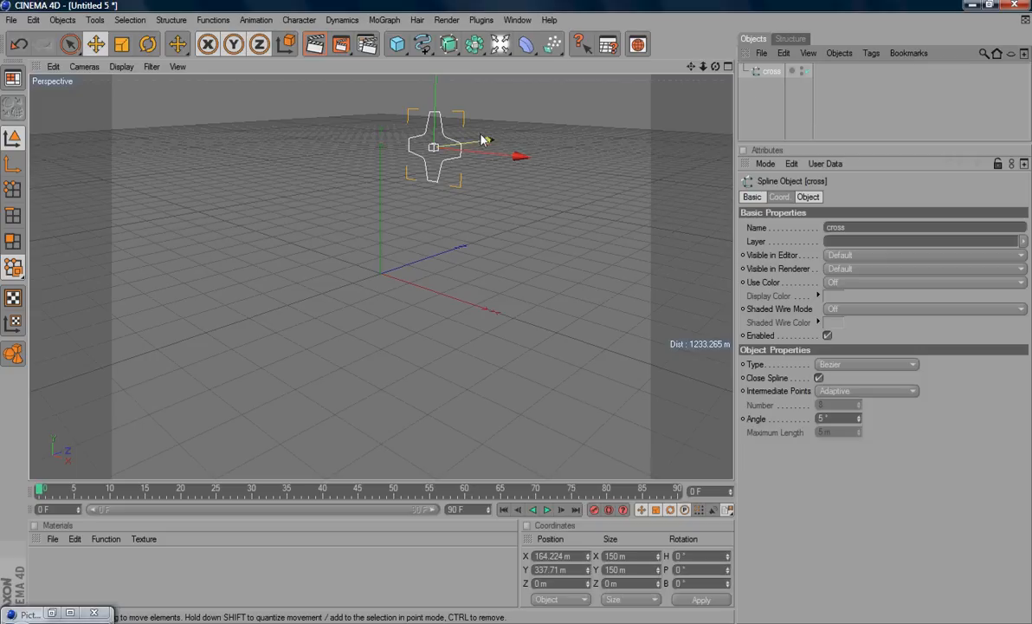
# Position the cross spline at 0 and rotate it -90° on P to lie flat
pyautogui.click(780, 198)
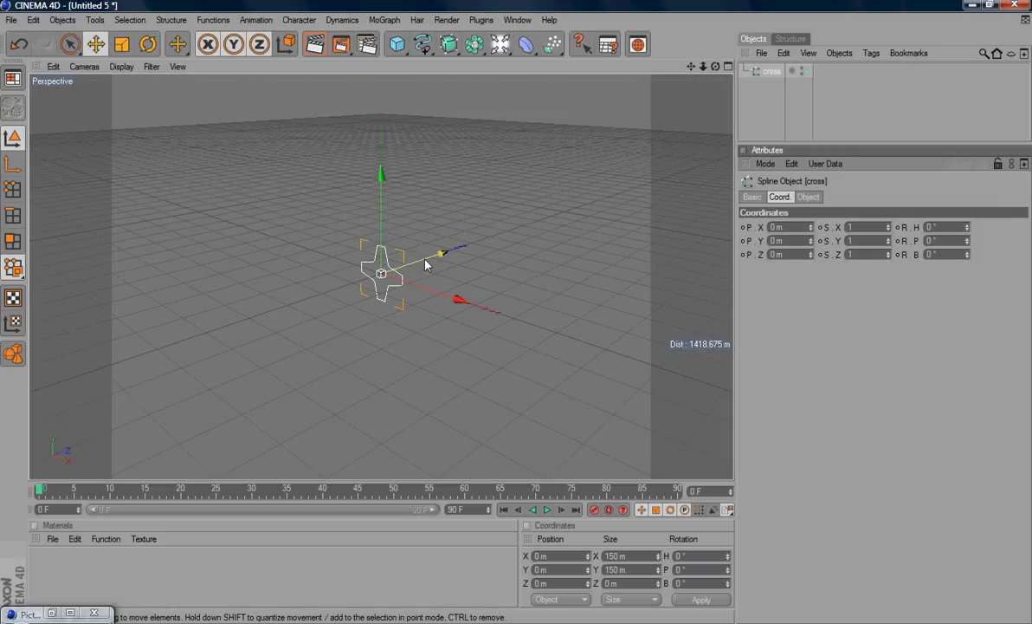
pyautogui.moveTo(113, 183)
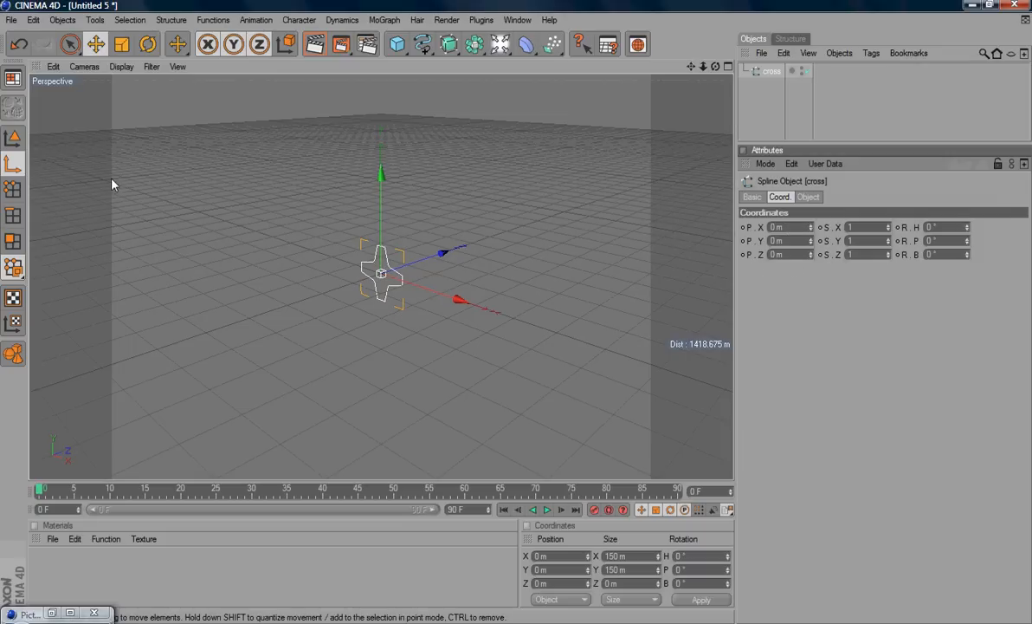
pyautogui.moveTo(267, 239)
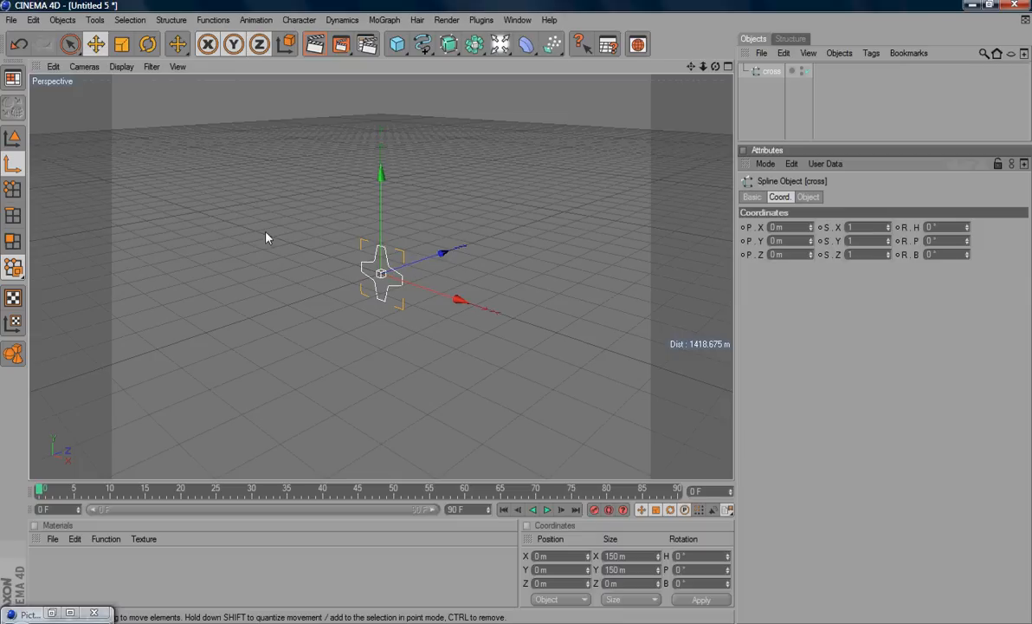
pyautogui.click(177, 43)
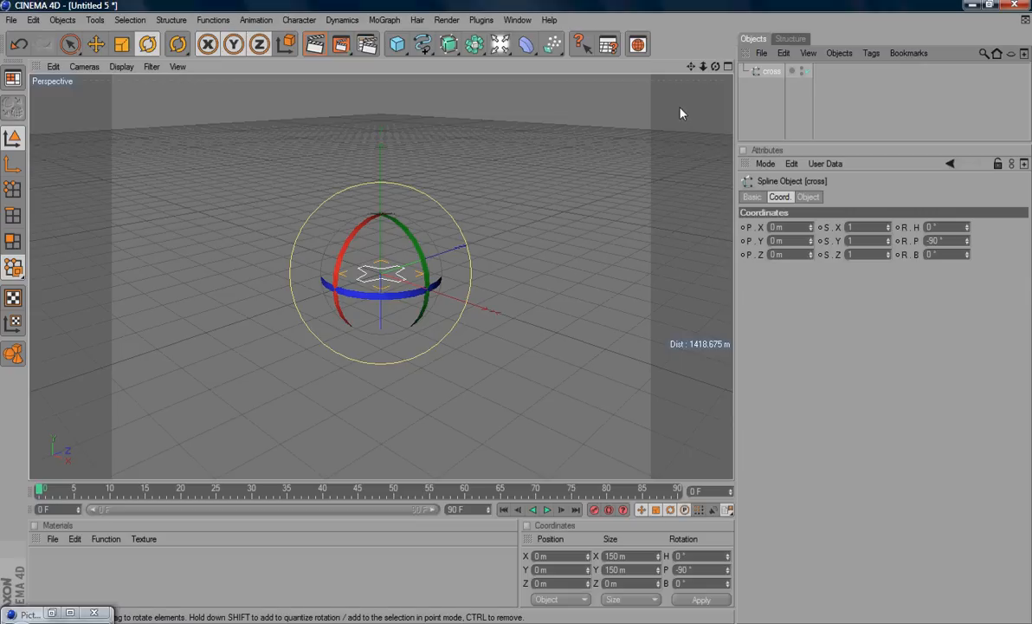
# Return to the screw document and scale the cross spline up over the screw head
pyautogui.click(516, 19)
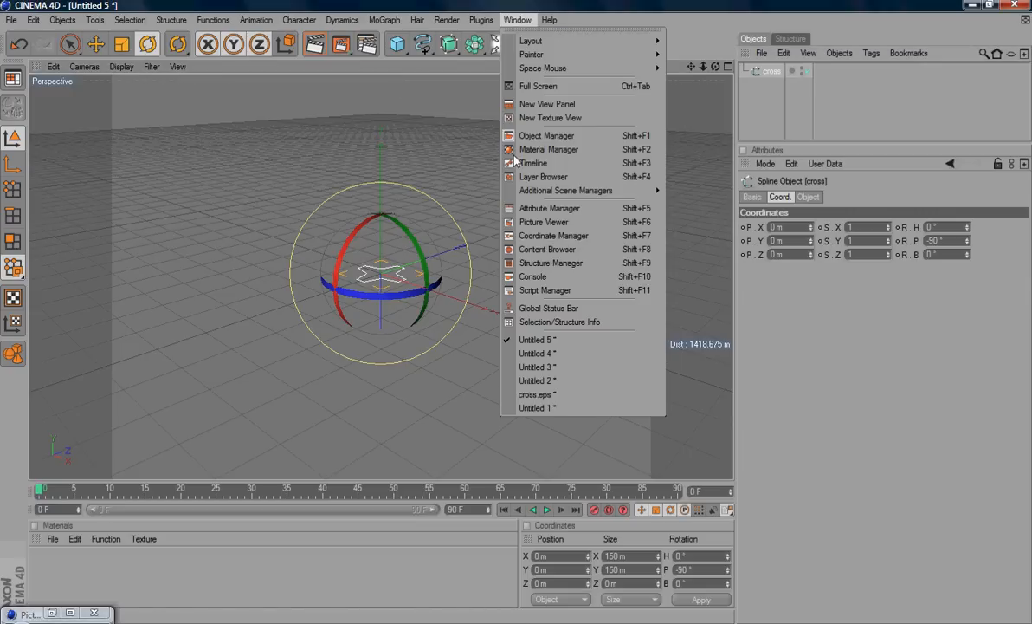
pyautogui.click(537, 353)
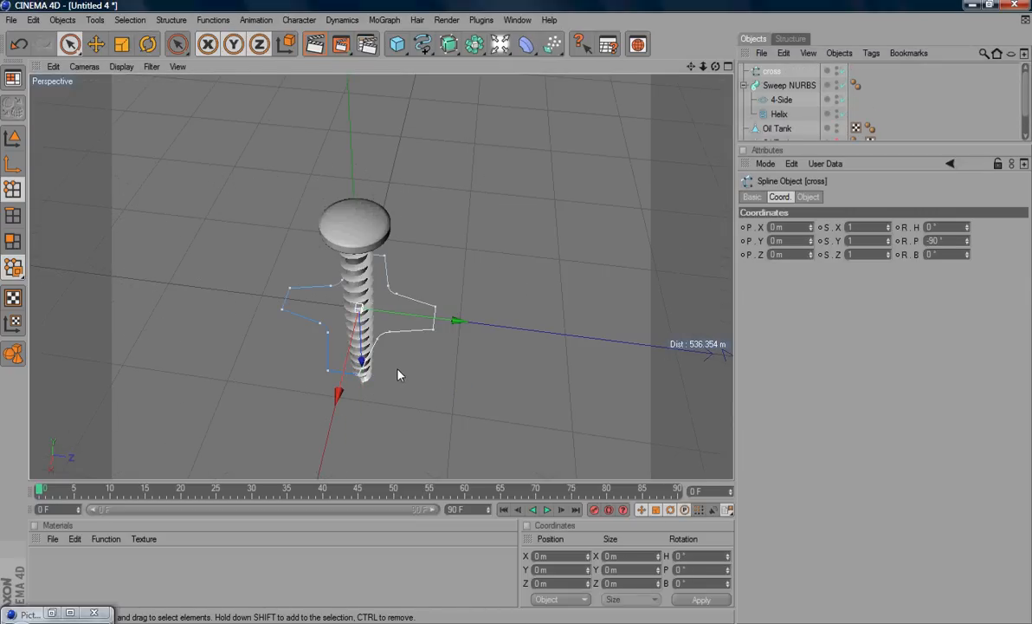
pyautogui.moveTo(385, 343)
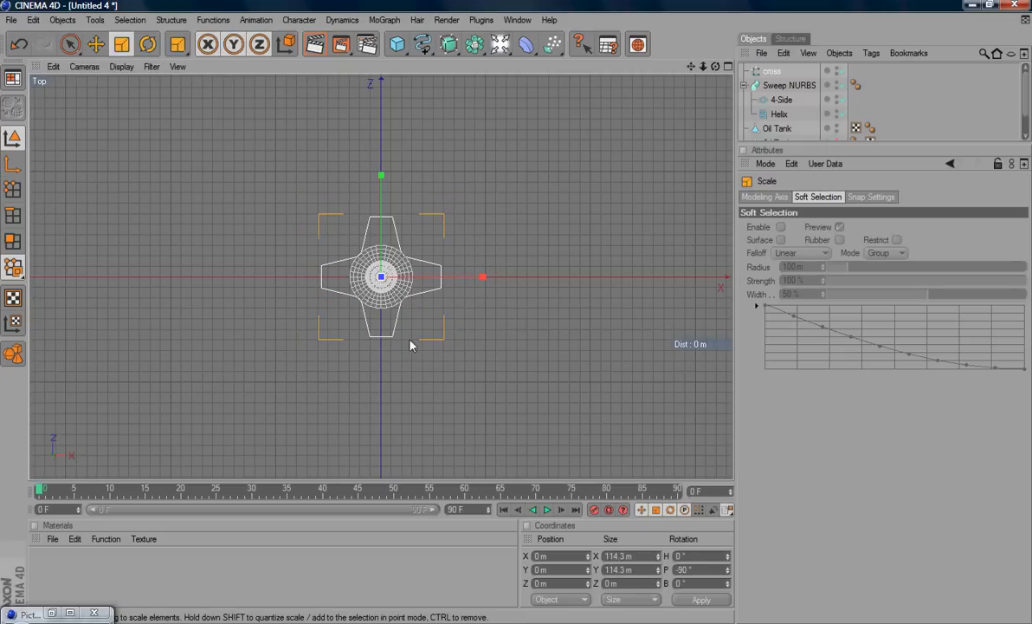
pyautogui.moveTo(412, 344); pyautogui.dragTo(436, 280)
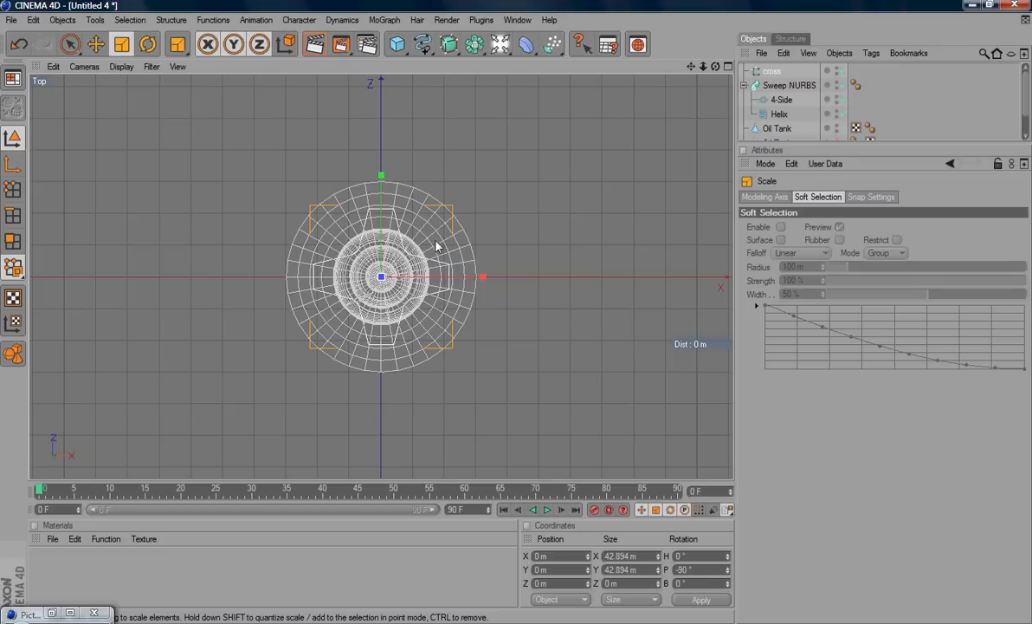
pyautogui.moveTo(397, 355)
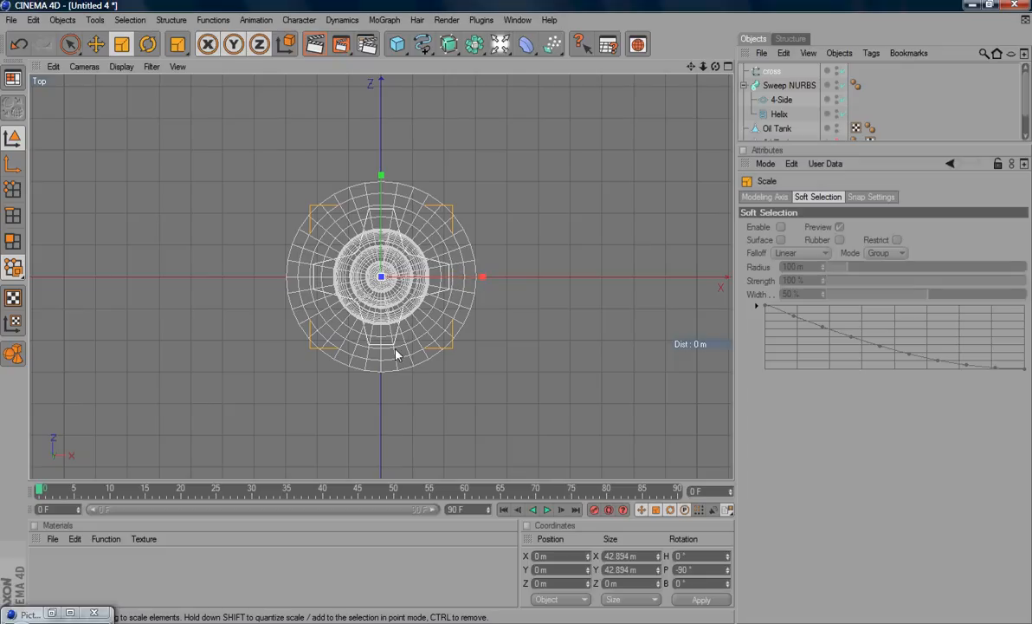
pyautogui.moveTo(475, 252)
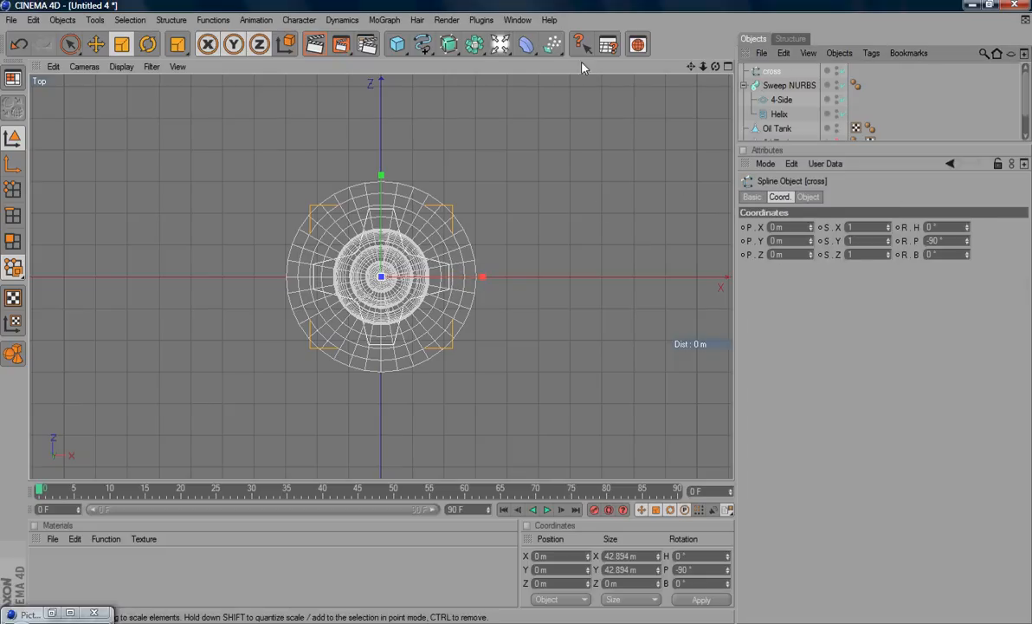
# Add an Extrude NURBS generator and nest the cross spline under it in the Object Manager
pyautogui.click(423, 45)
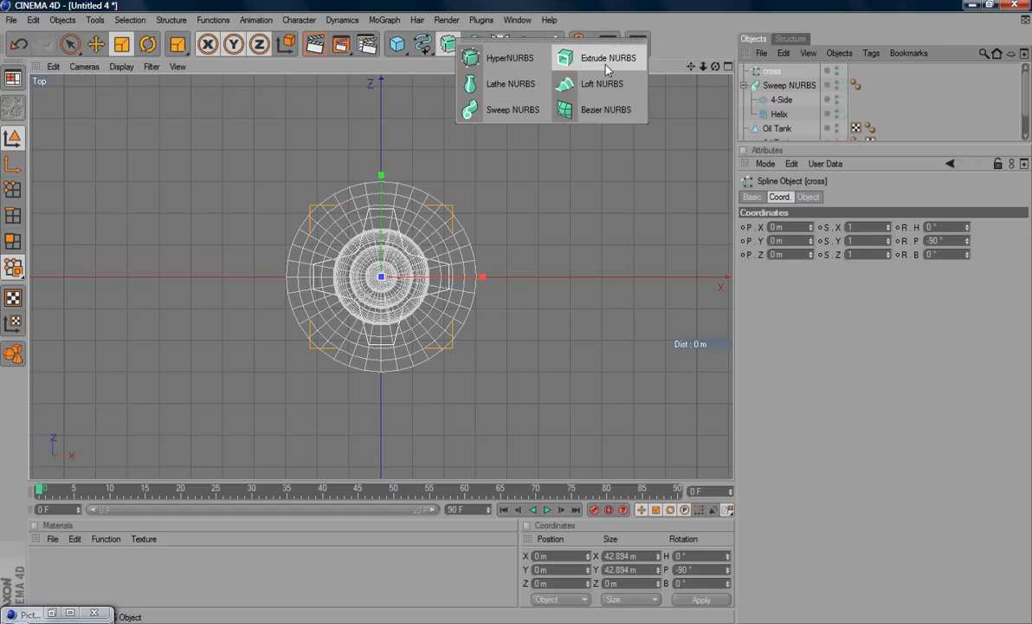
pyautogui.click(608, 57)
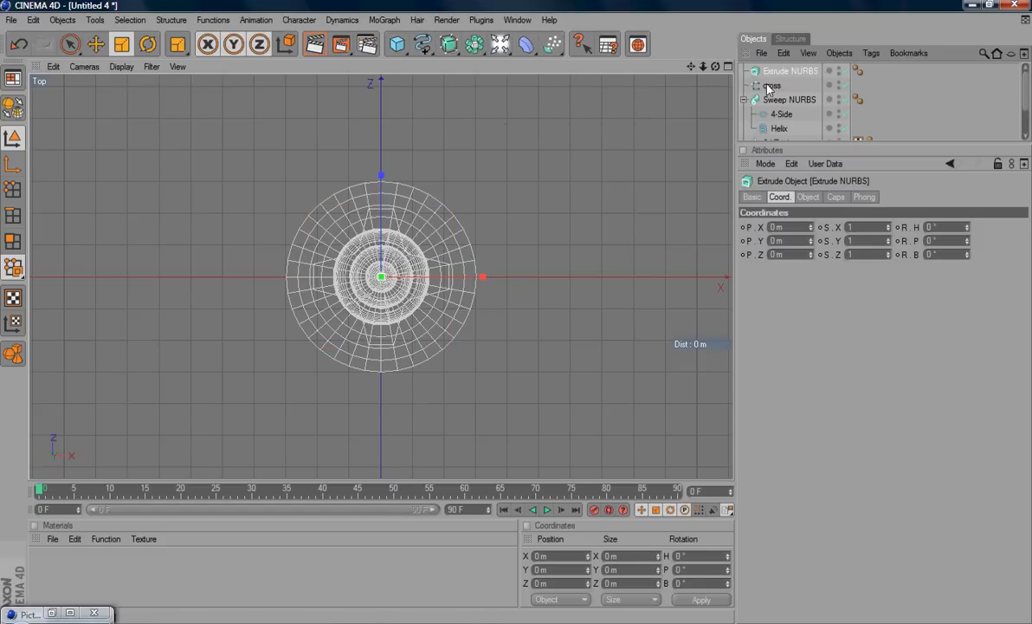
pyautogui.click(770, 85)
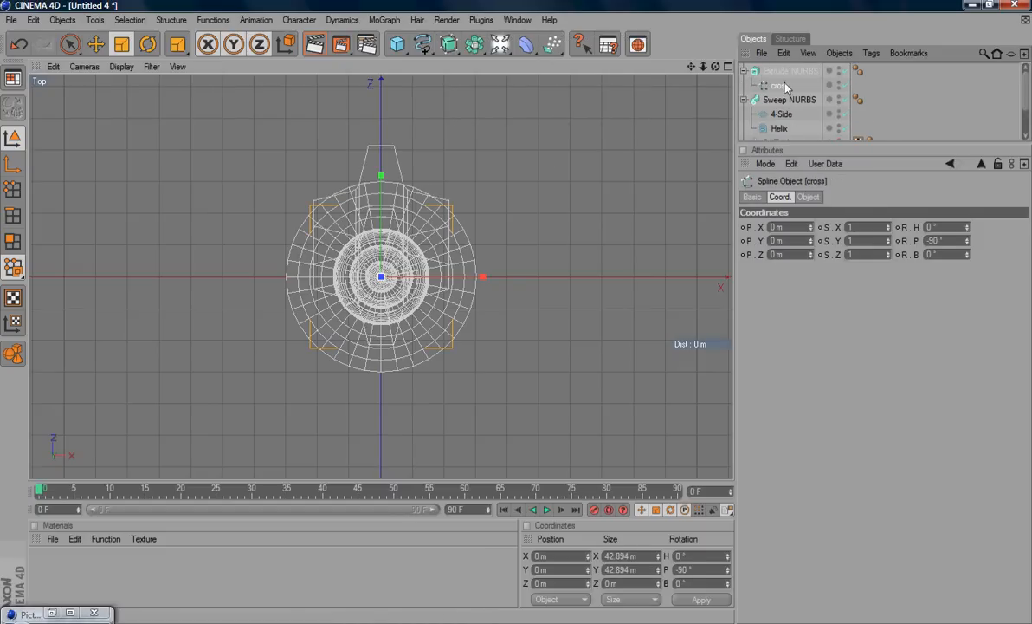
pyautogui.click(789, 69)
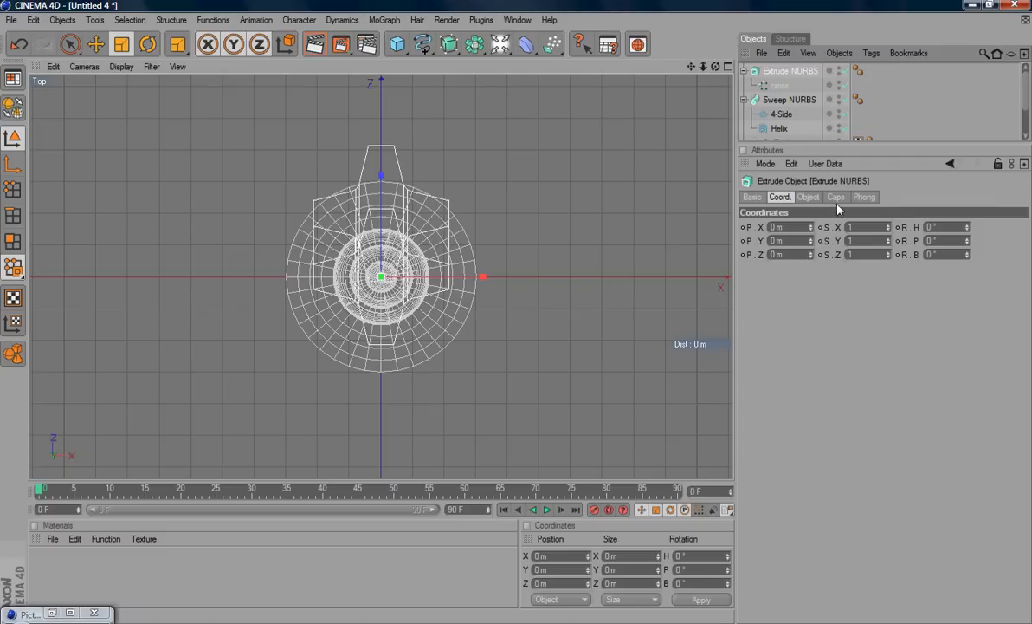
pyautogui.click(807, 197)
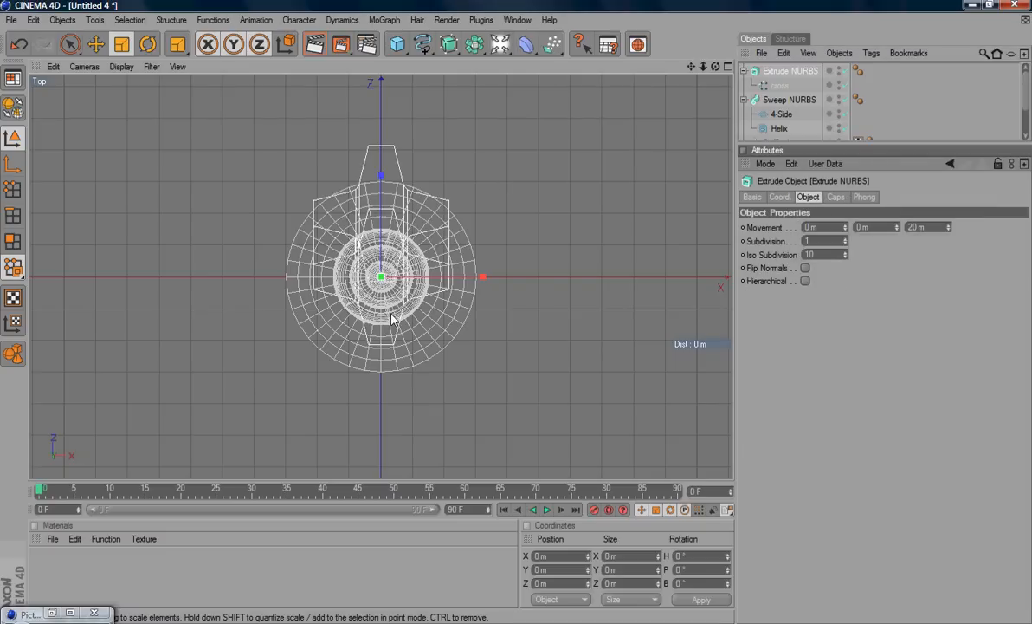
pyautogui.moveTo(419, 264)
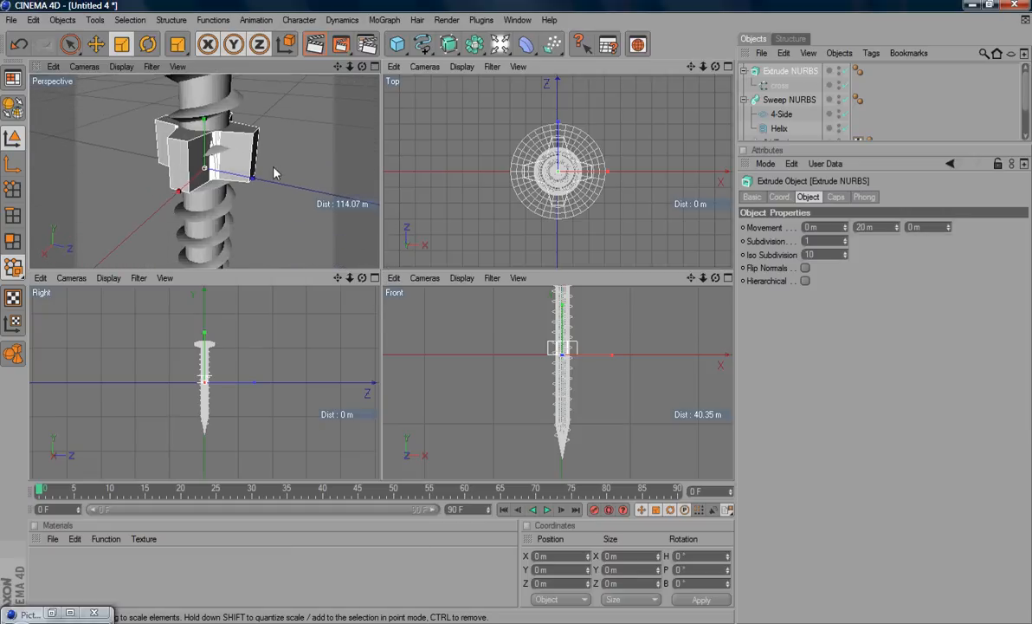
# Set the Extrude NURBS Subdivision to 3, then raise the extruded cross onto the screw head
pyautogui.click(818, 241)
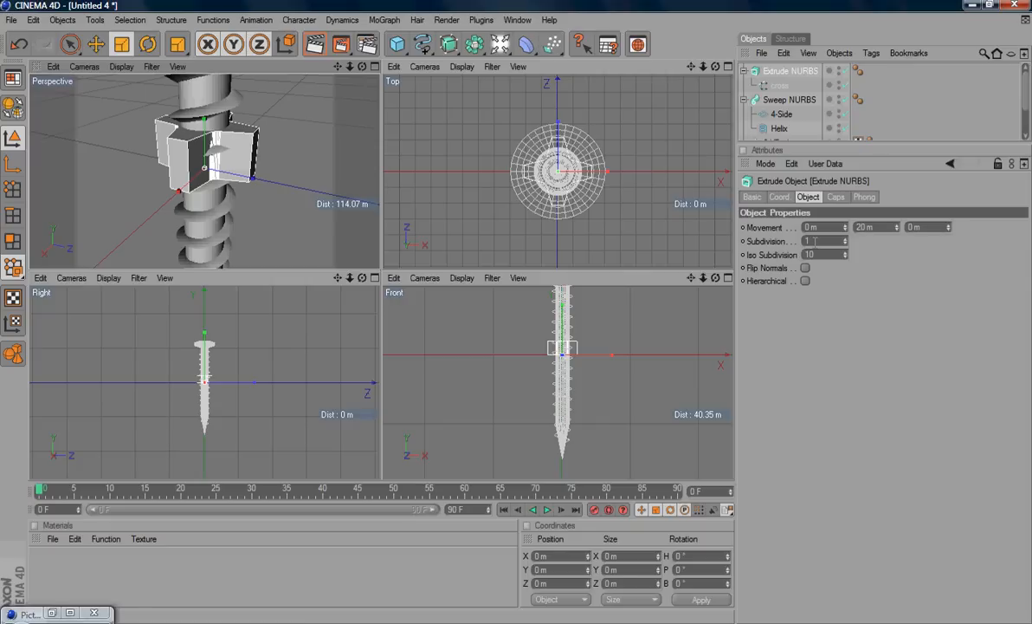
pyautogui.click(823, 241)
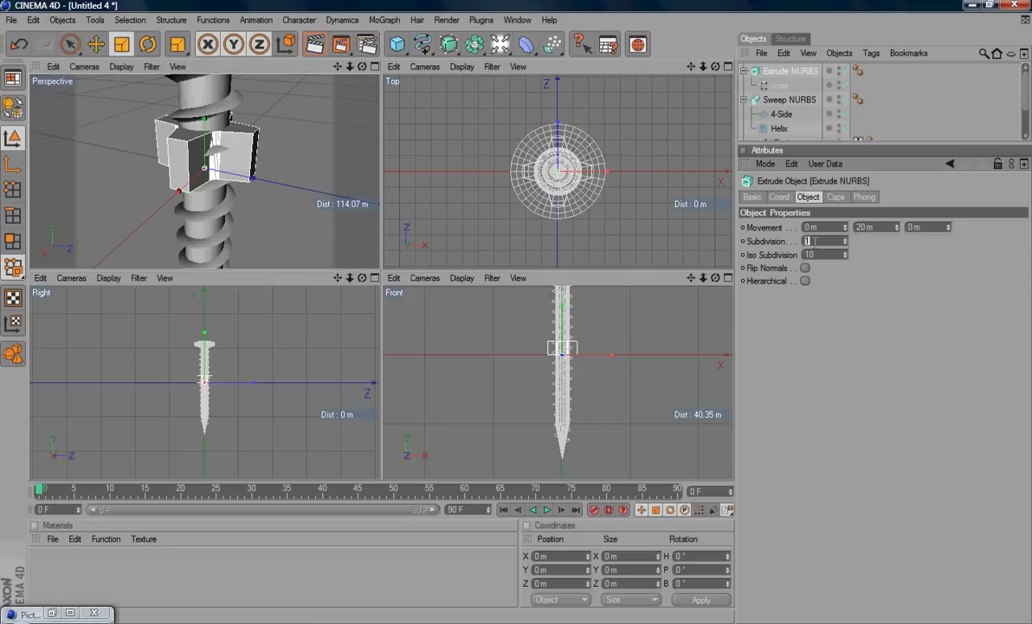
pyautogui.write('3')
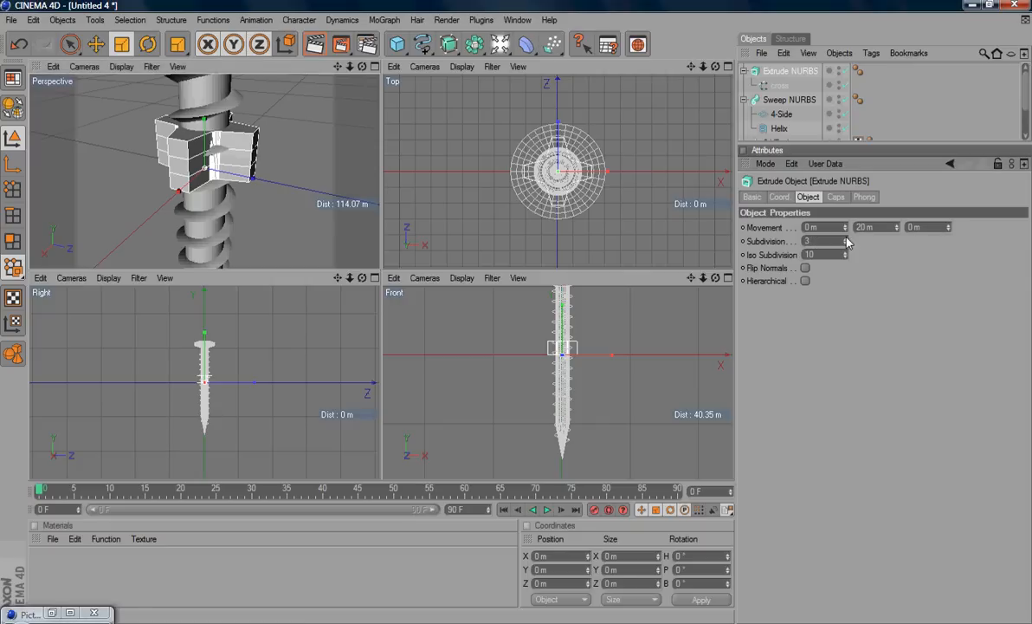
pyautogui.click(828, 241)
pyautogui.write('4')
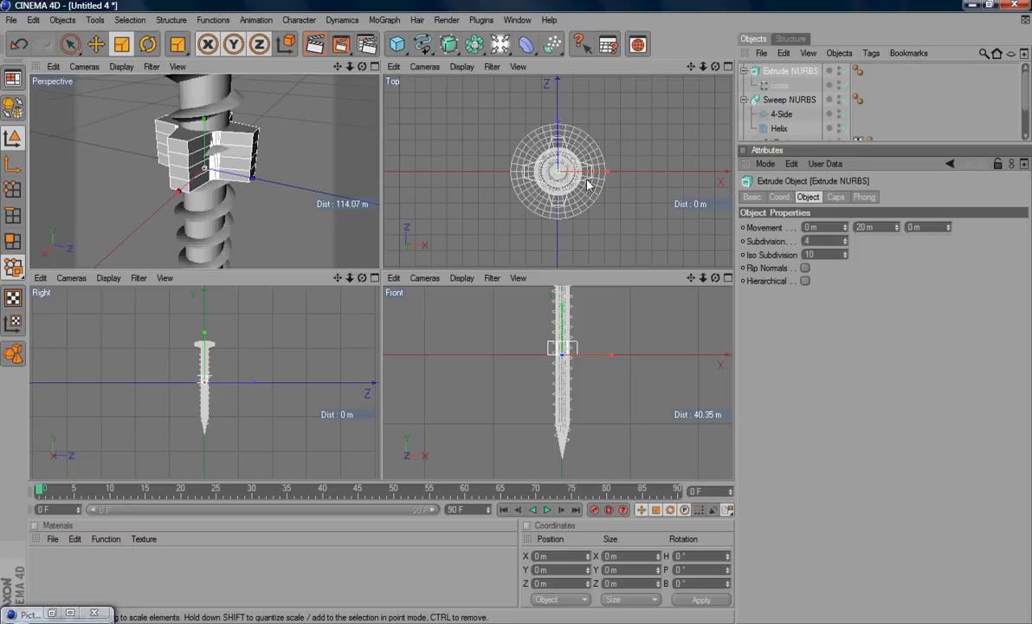
pyautogui.moveTo(581, 198)
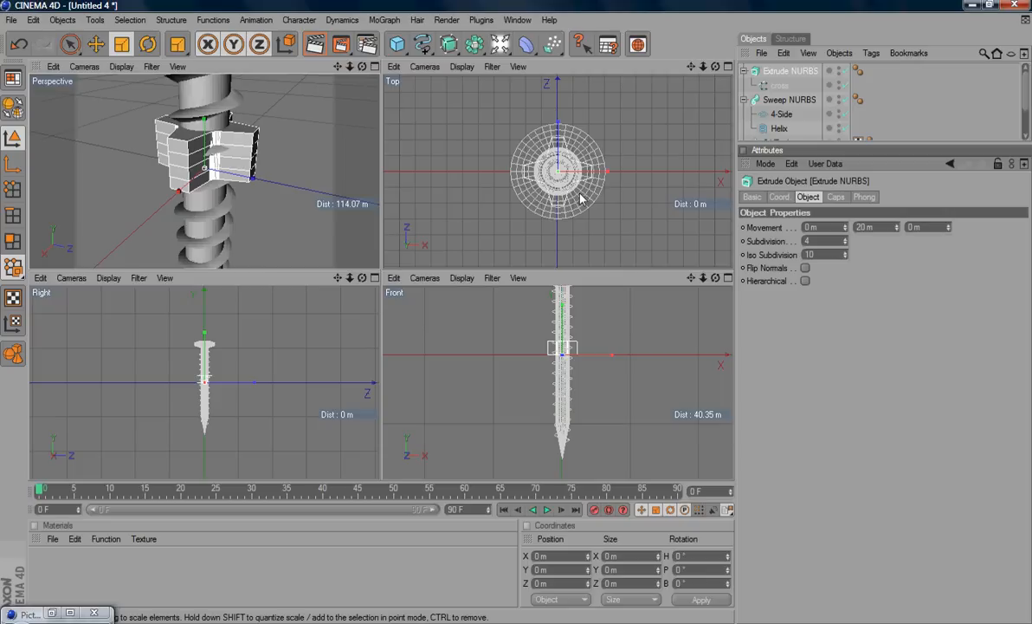
pyautogui.moveTo(433, 176)
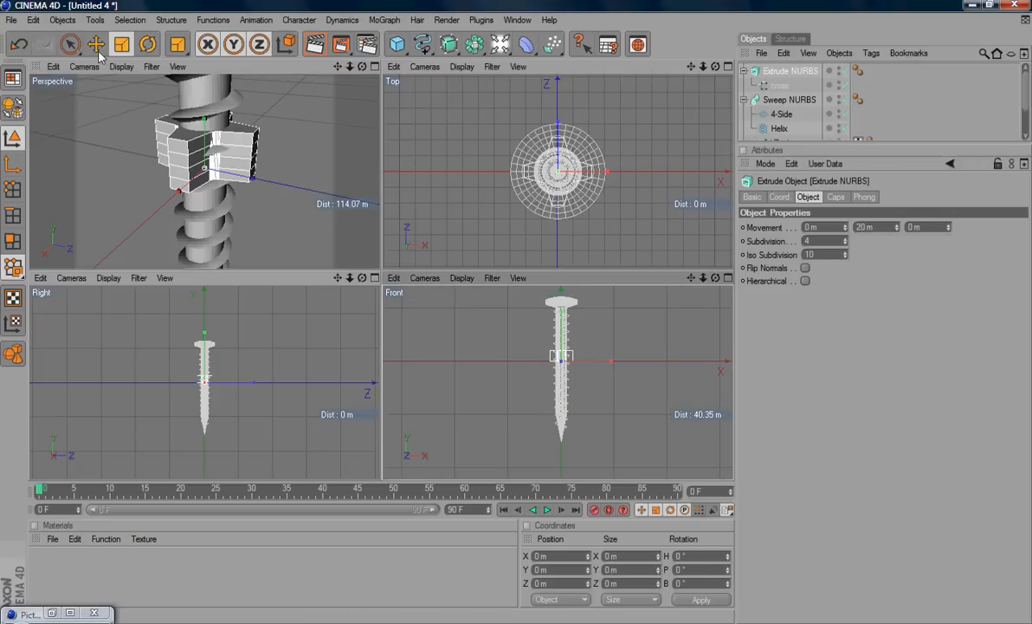
pyautogui.click(97, 45)
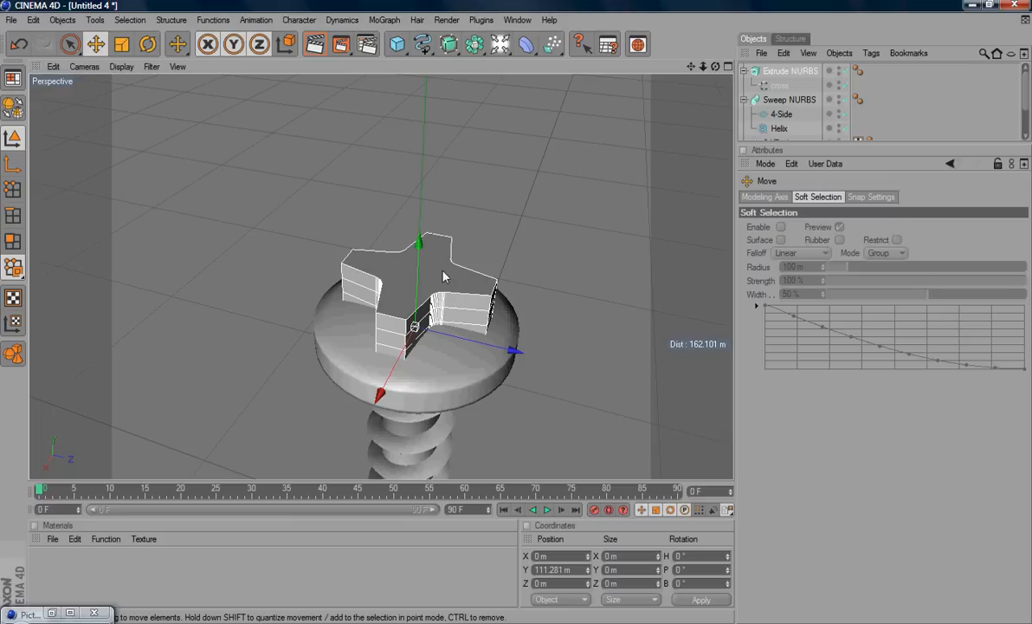
pyautogui.moveTo(750, 57)
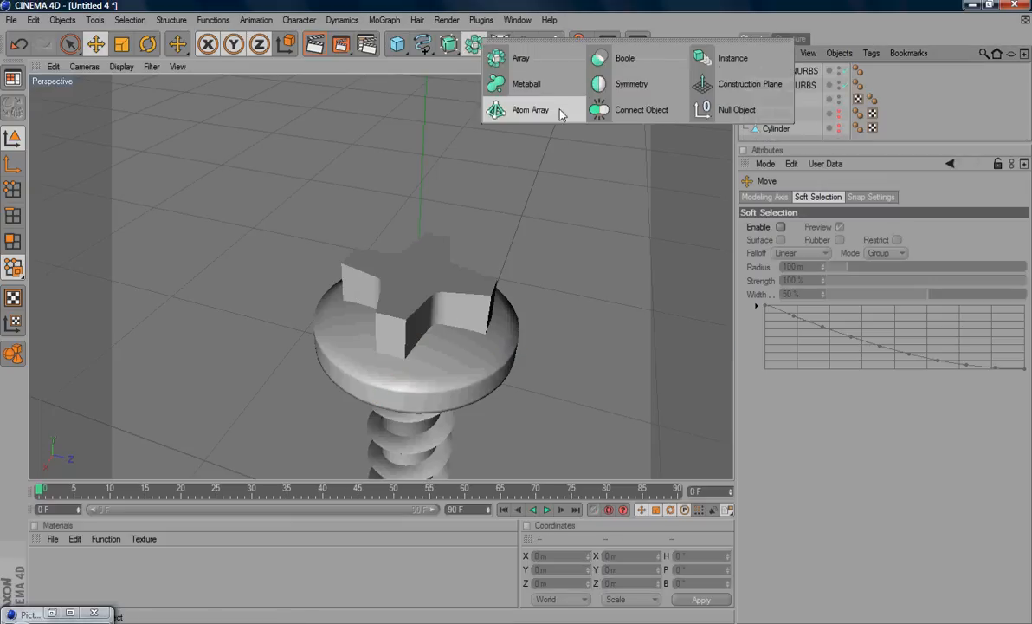
# Add a Boole object and place the screw object inside it as the body to cut
pyautogui.click(625, 59)
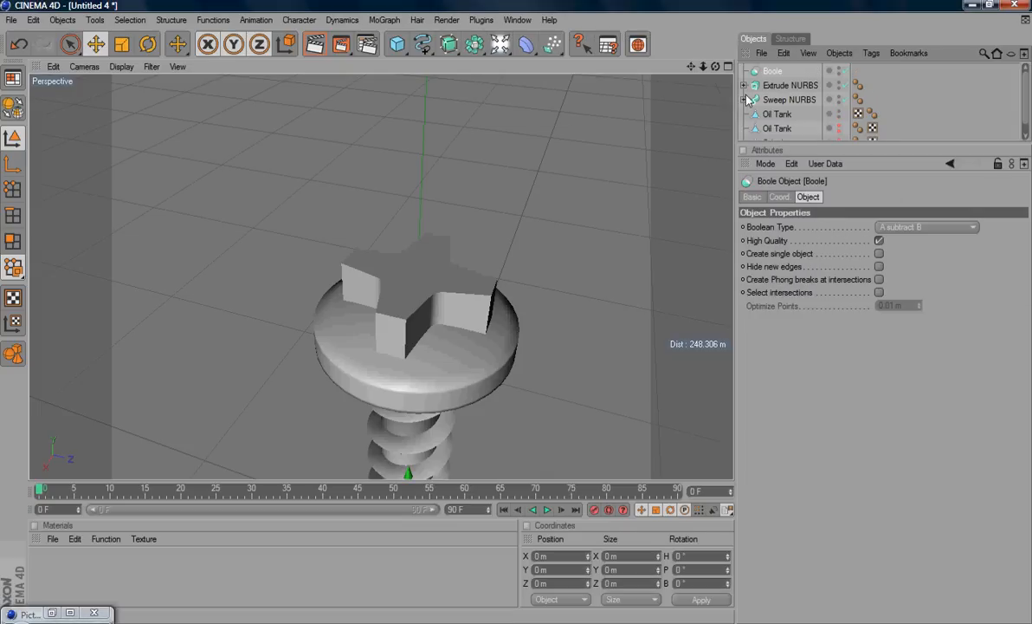
pyautogui.moveTo(782, 104)
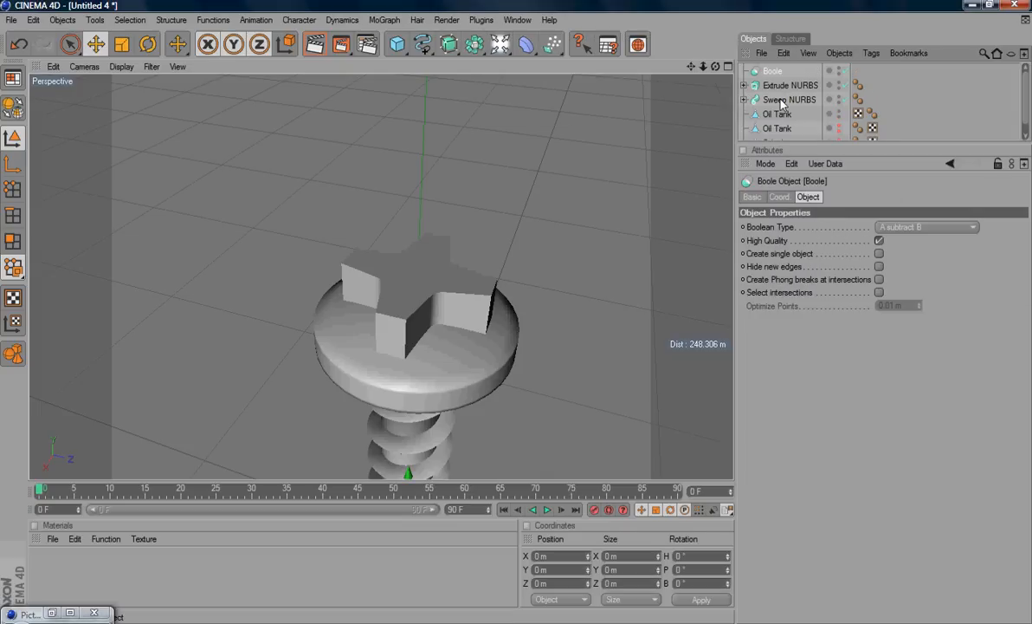
pyautogui.click(776, 114)
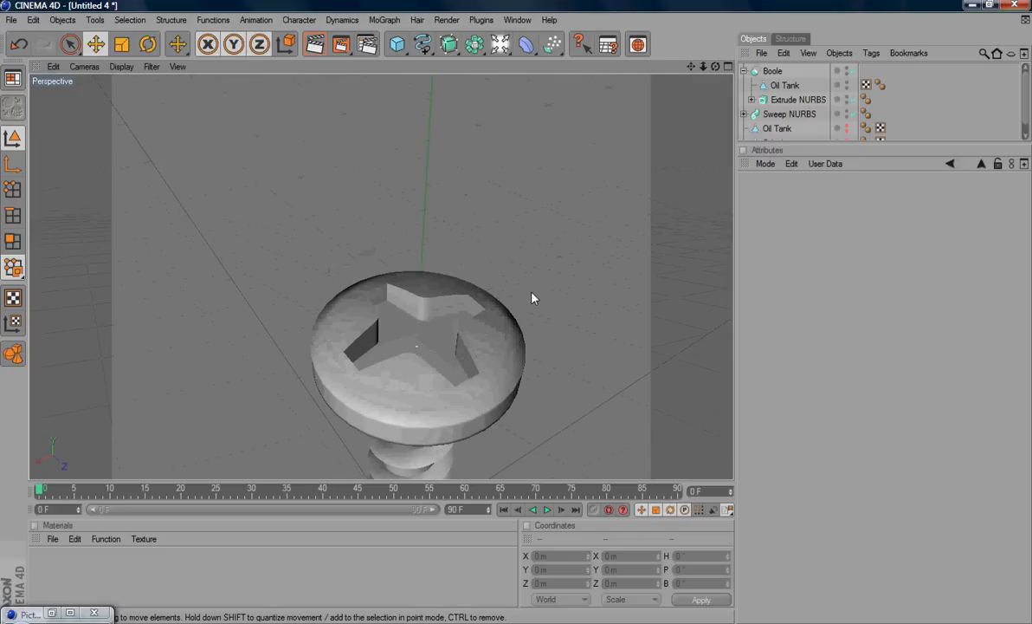
pyautogui.moveTo(533, 298); pyautogui.dragTo(524, 303)
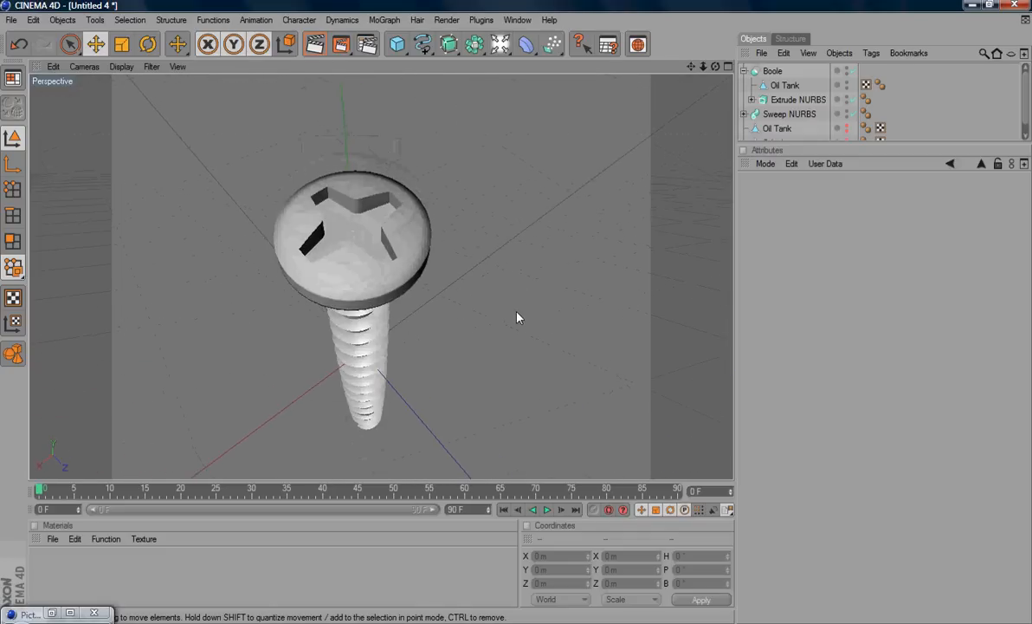
pyautogui.moveTo(520, 315); pyautogui.dragTo(528, 281)
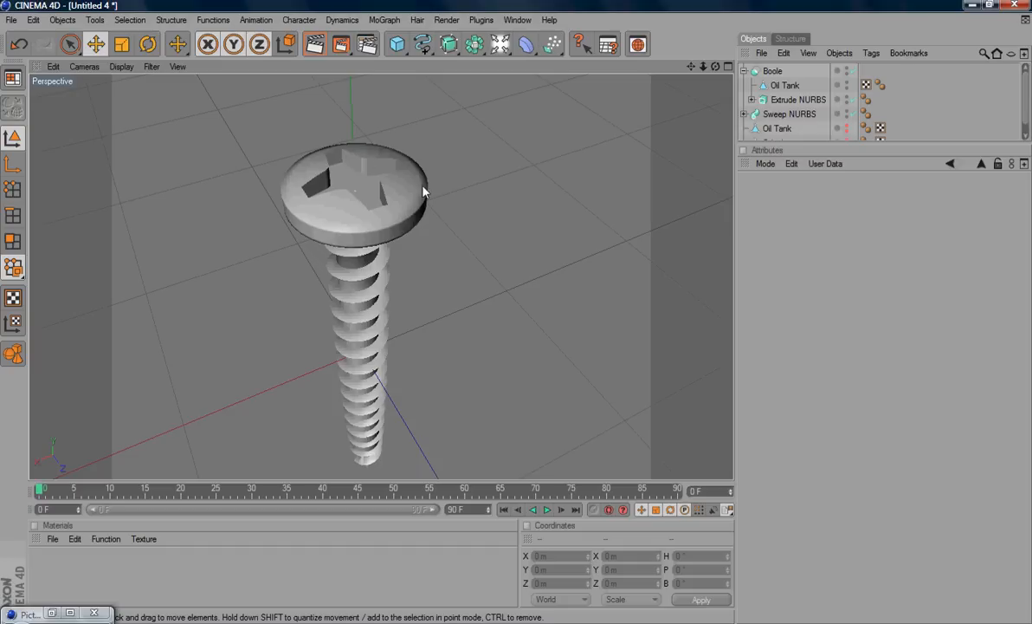
pyautogui.moveTo(285, 187)
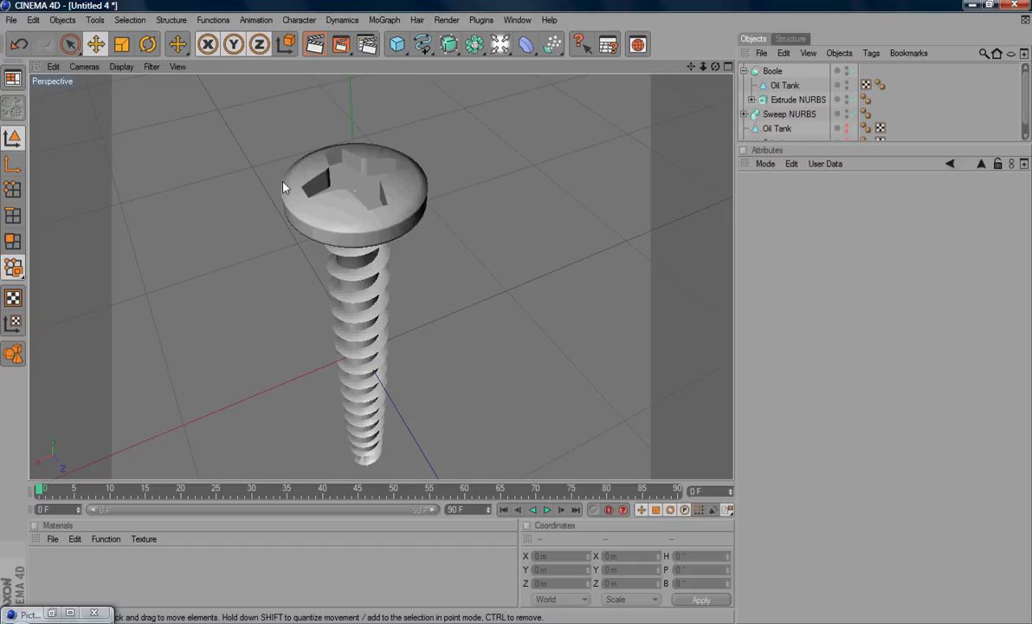